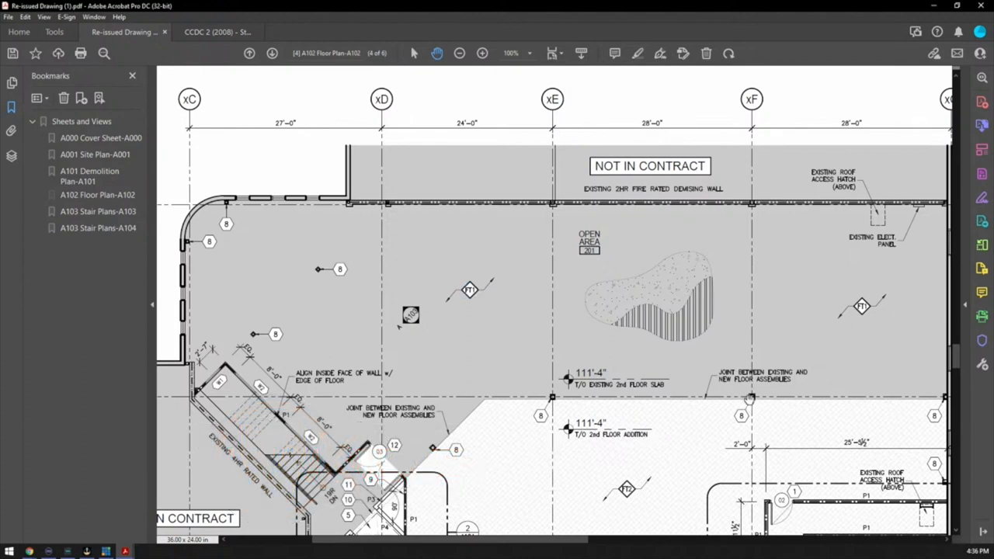
pyautogui.moveTo(754, 398)
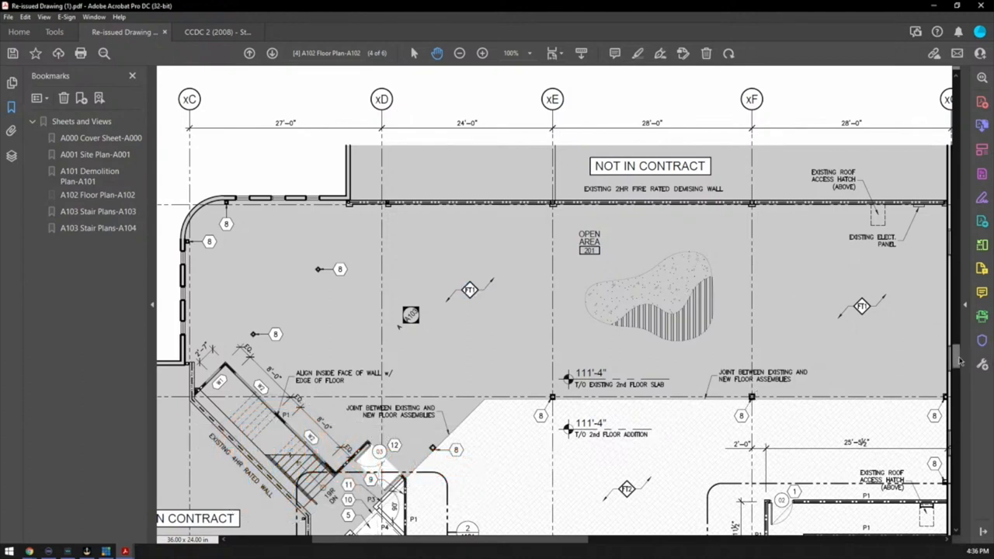
# Scroll sheet A102 down to the Enlarged Floor Plan – Main Floor title
pyautogui.scroll(-3)
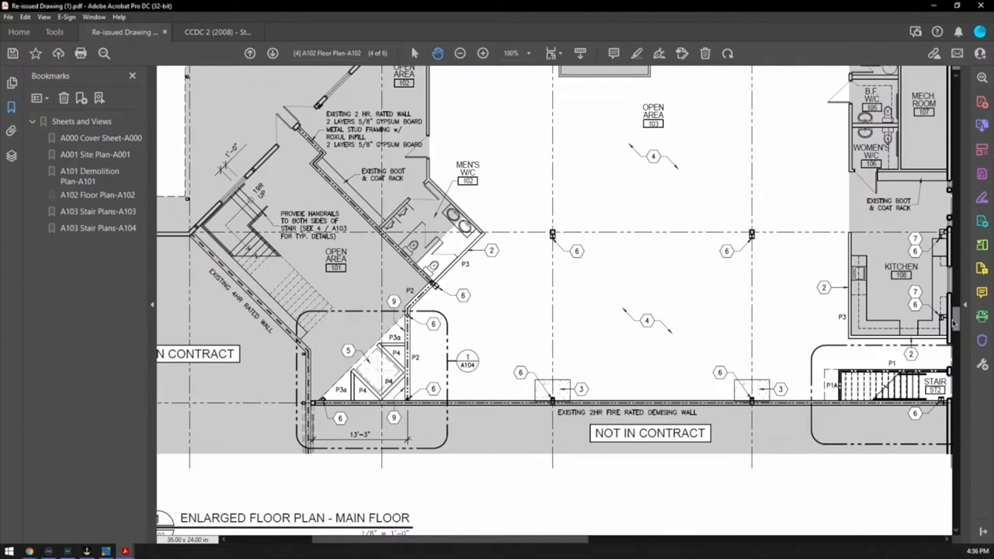
pyautogui.moveTo(888, 286)
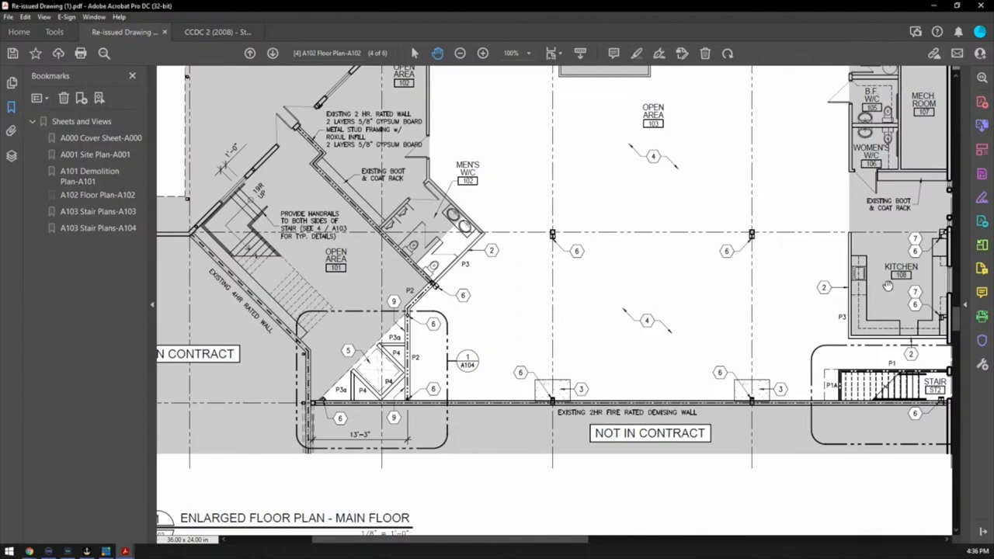
pyautogui.moveTo(559, 247)
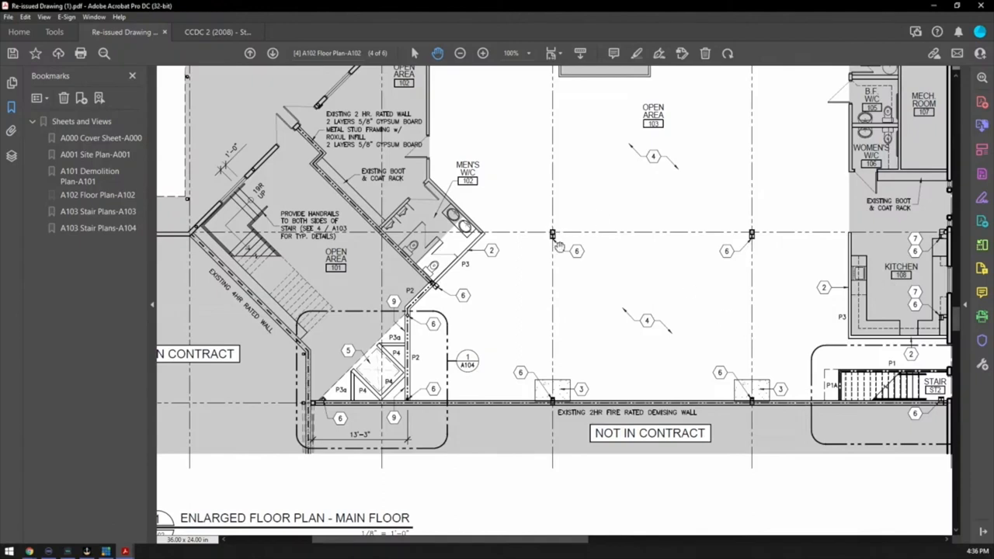
pyautogui.moveTo(585, 241)
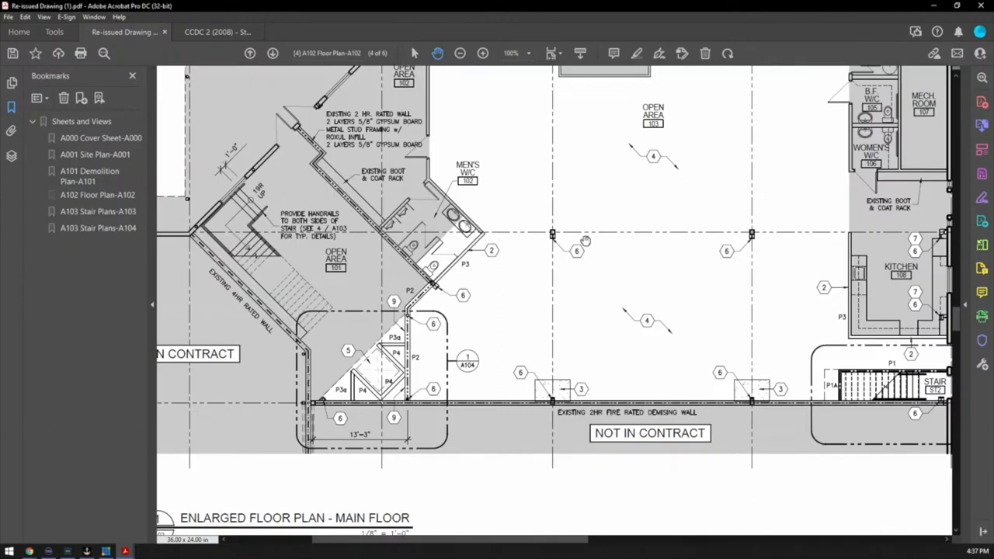
pyautogui.moveTo(553, 247)
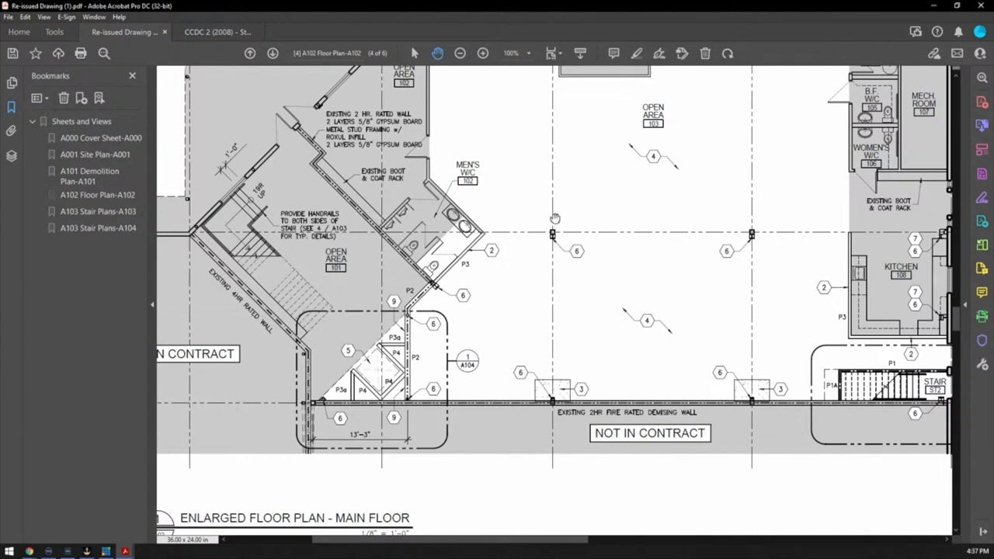
pyautogui.moveTo(718, 316)
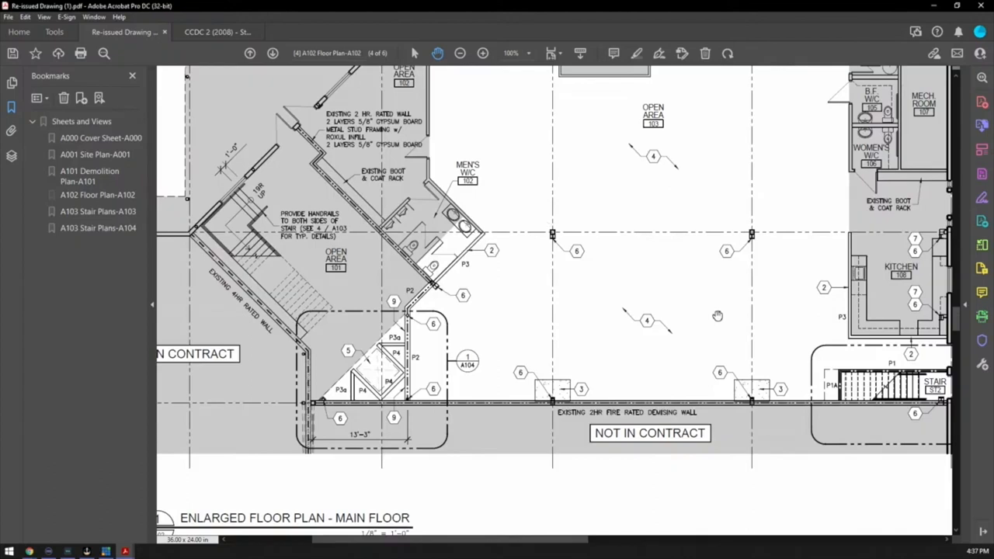
pyautogui.moveTo(476, 261)
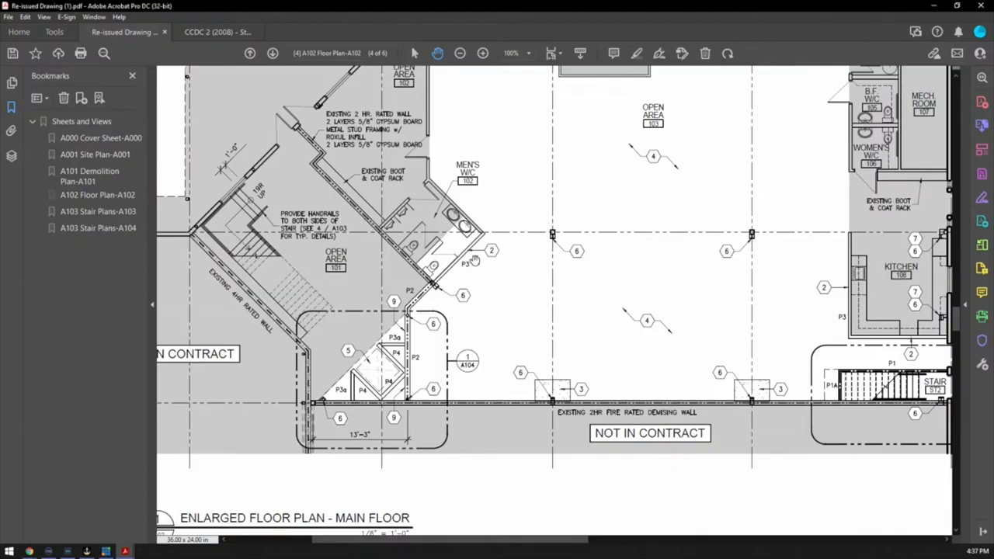
pyautogui.moveTo(473, 255)
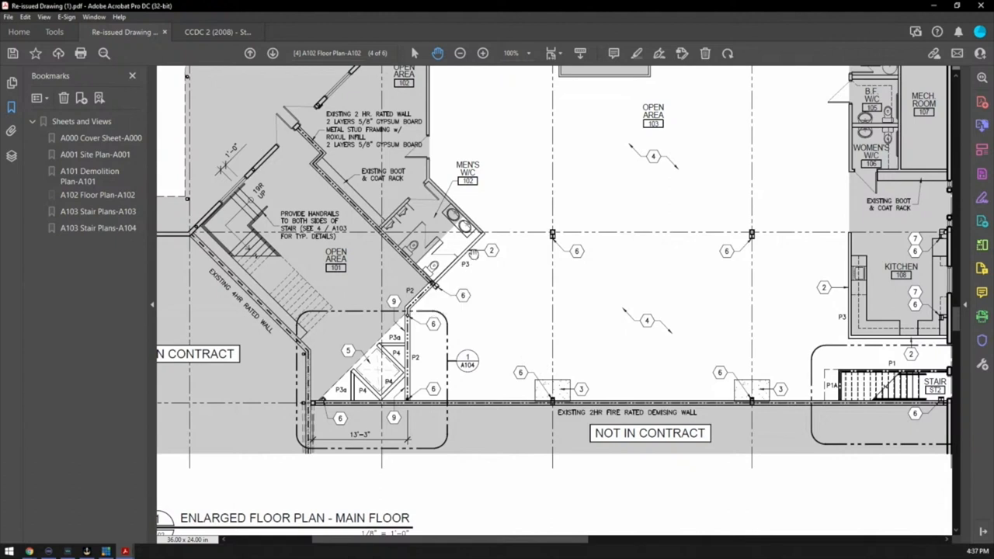
pyautogui.moveTo(462, 280)
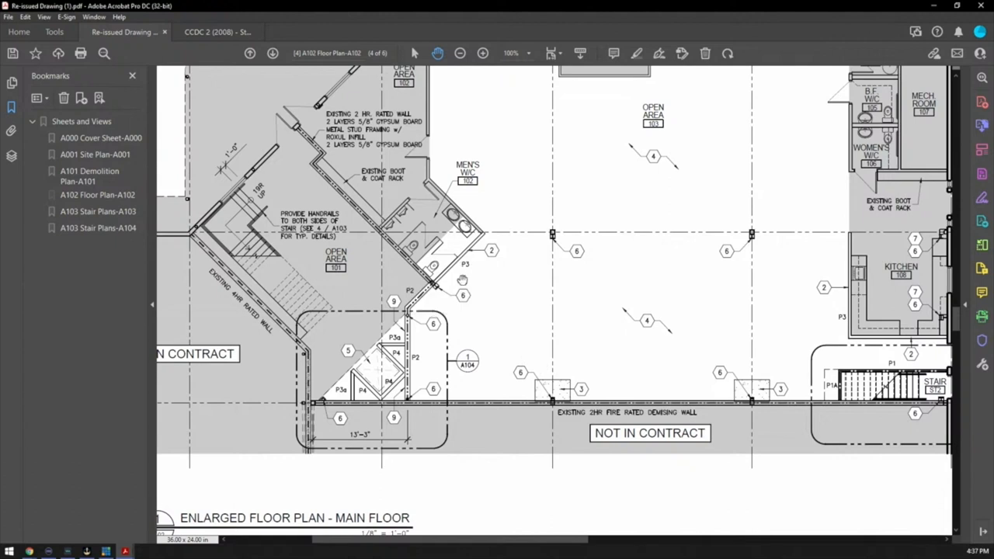
pyautogui.moveTo(463, 281)
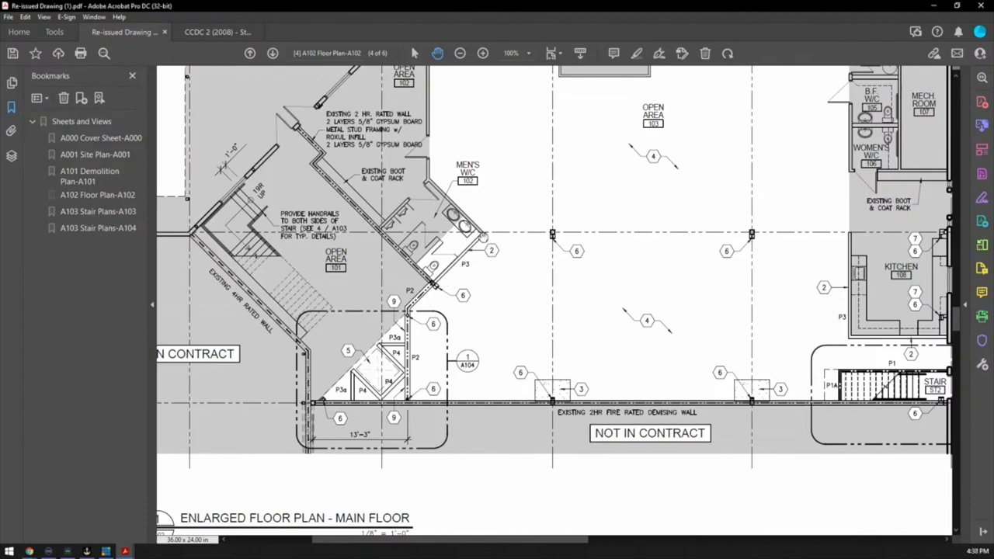
pyautogui.moveTo(458, 306)
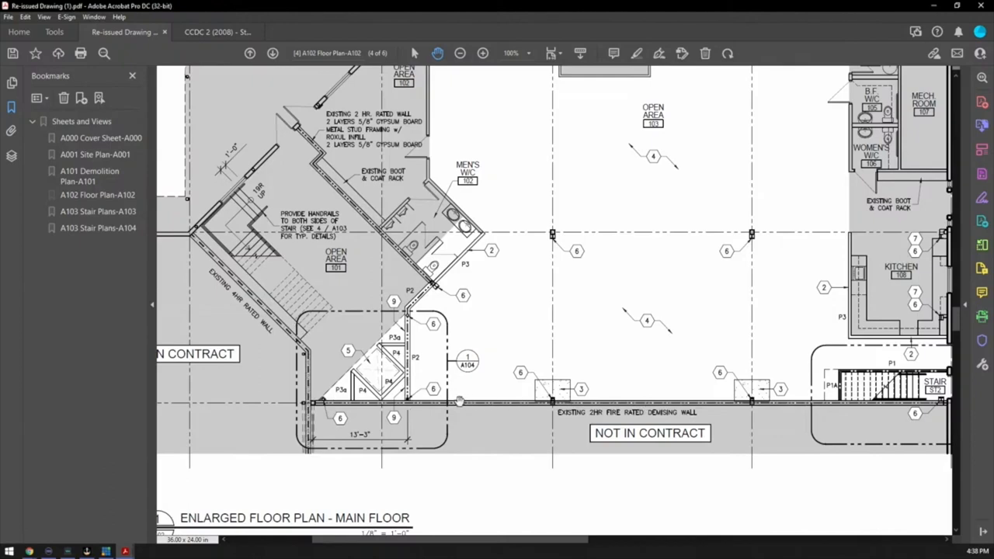
pyautogui.moveTo(291, 398)
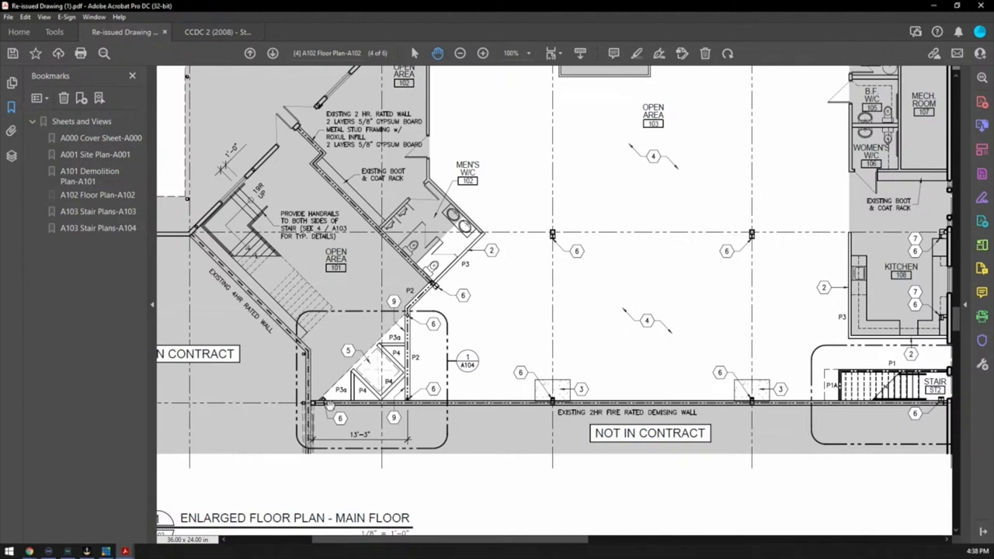
pyautogui.moveTo(445, 388)
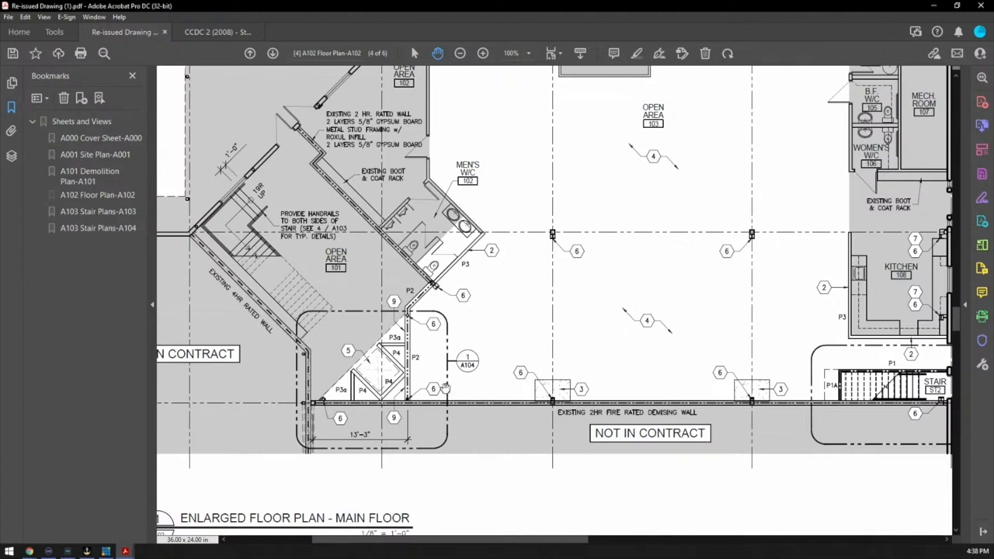
pyautogui.moveTo(511, 410)
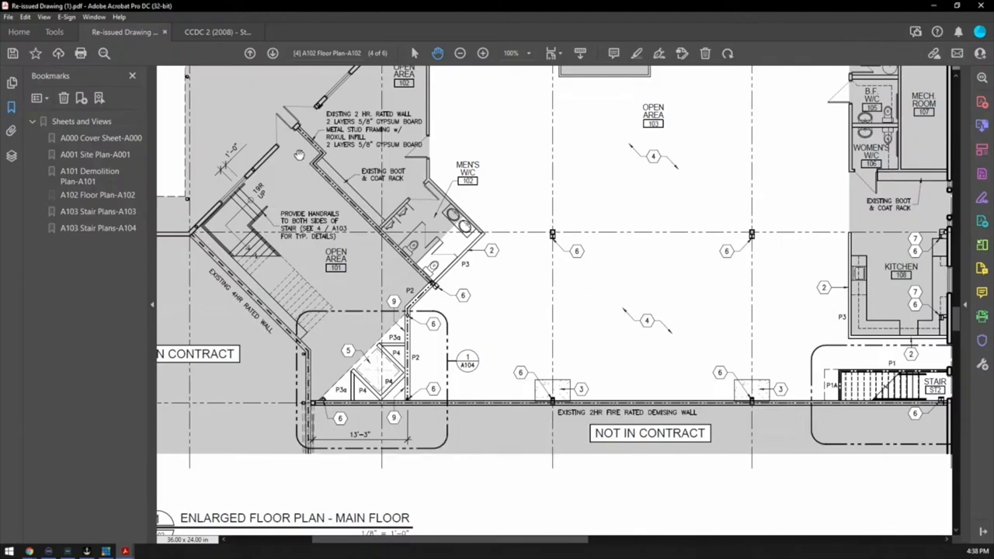
pyautogui.moveTo(318, 162)
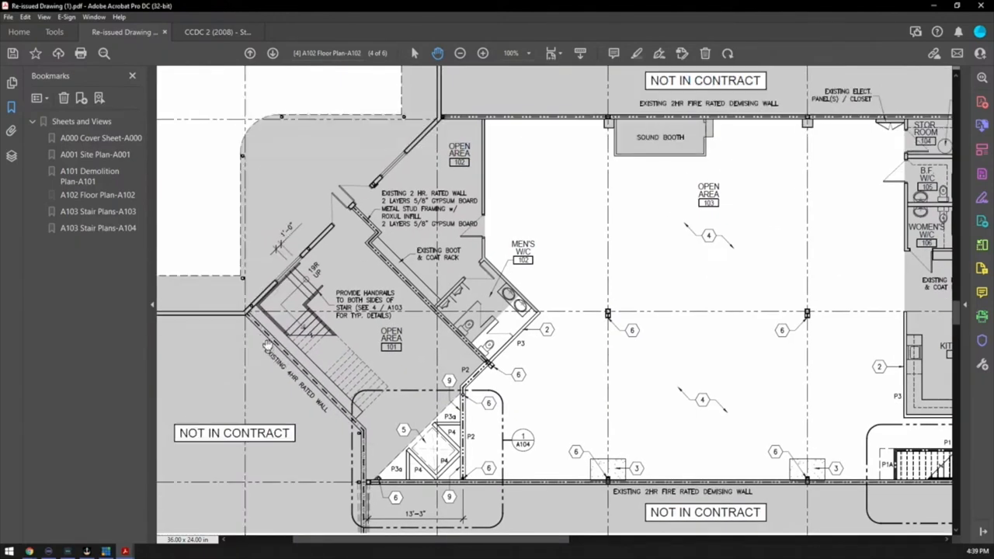
pyautogui.moveTo(338, 420)
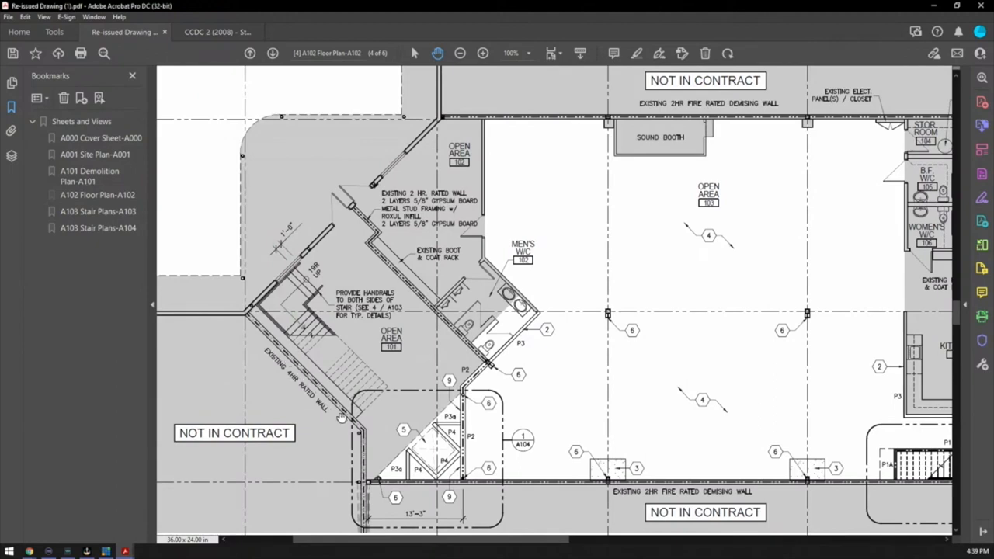
pyautogui.moveTo(540, 123)
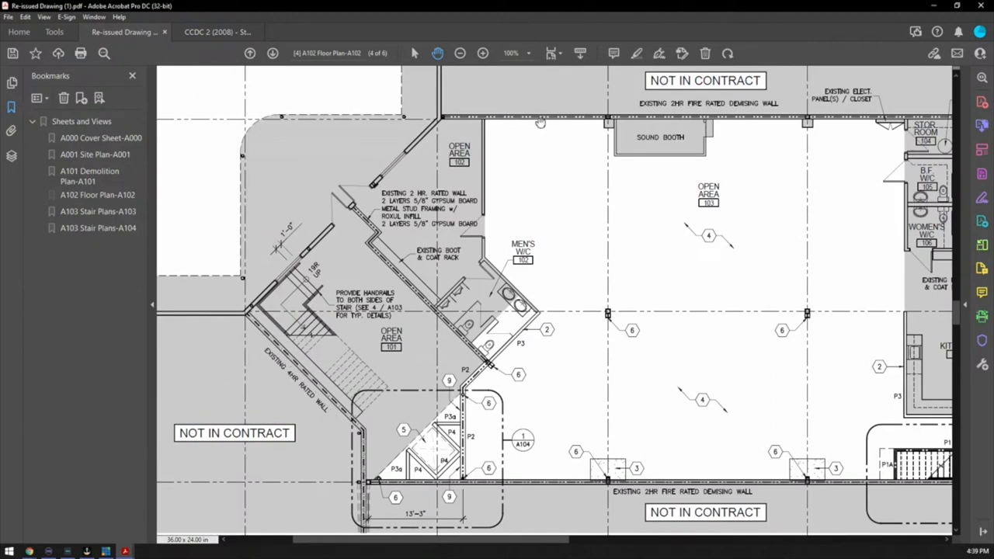
pyautogui.moveTo(861, 159)
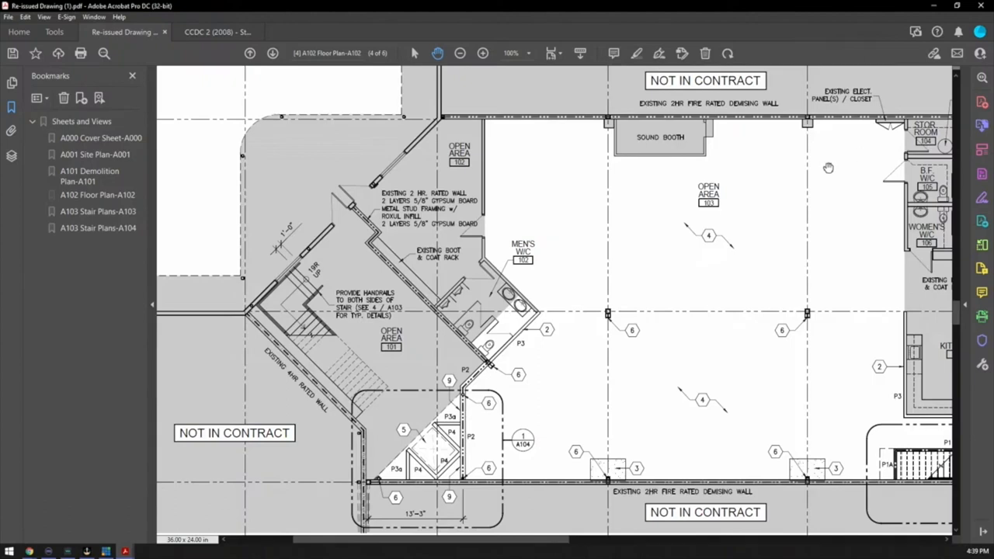
pyautogui.moveTo(705, 125)
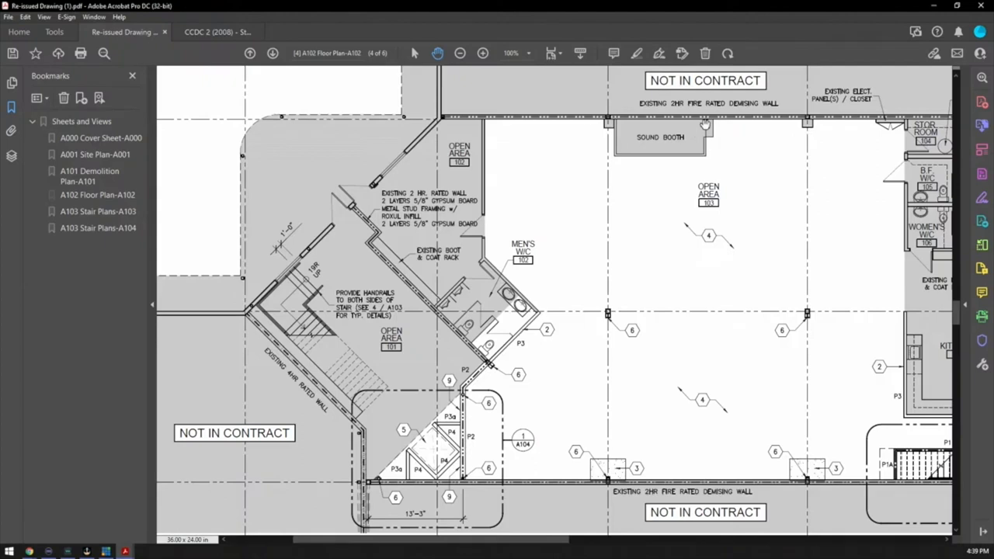
pyautogui.moveTo(740, 114)
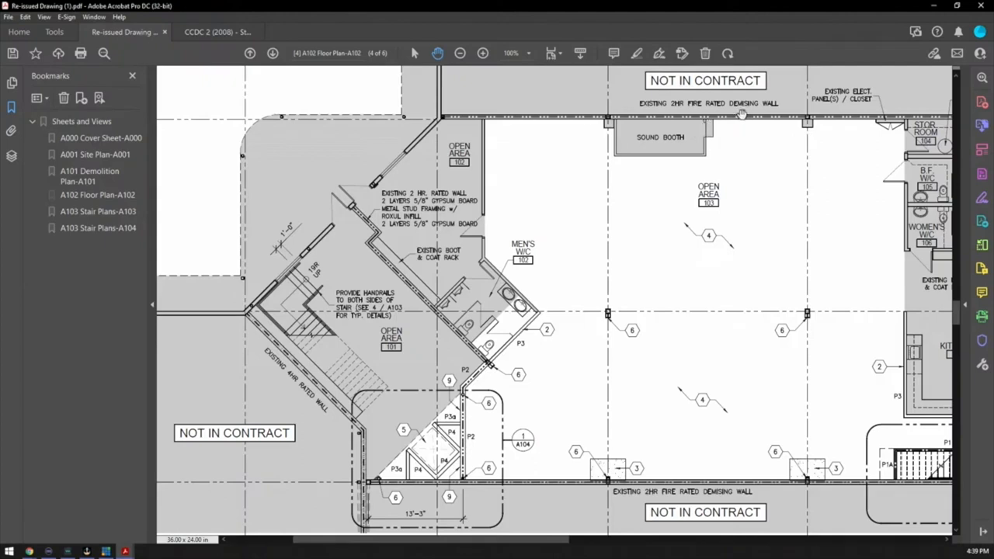
# Scroll sheet A102 around the lower Not In Contract zone and main floor title
pyautogui.scroll(-3)
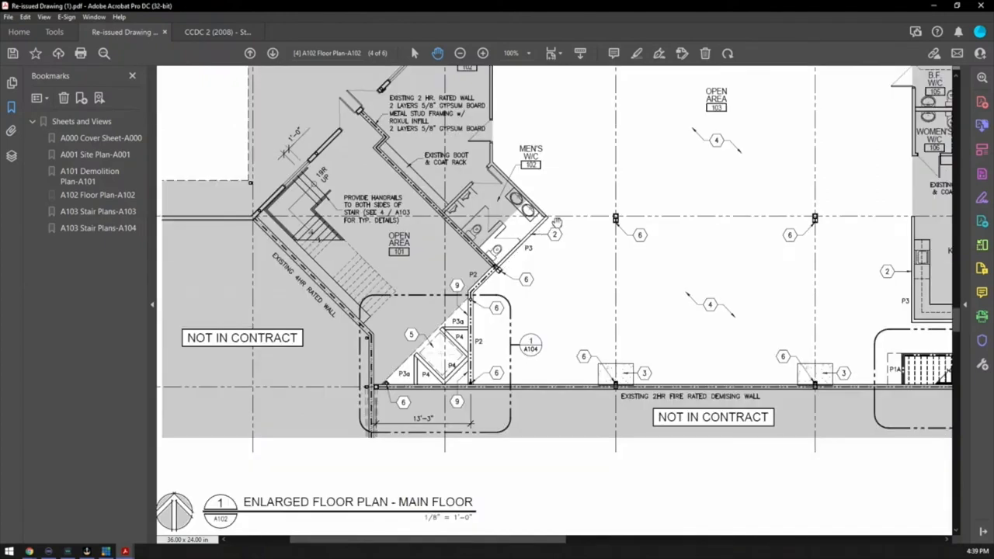
pyautogui.moveTo(521, 258)
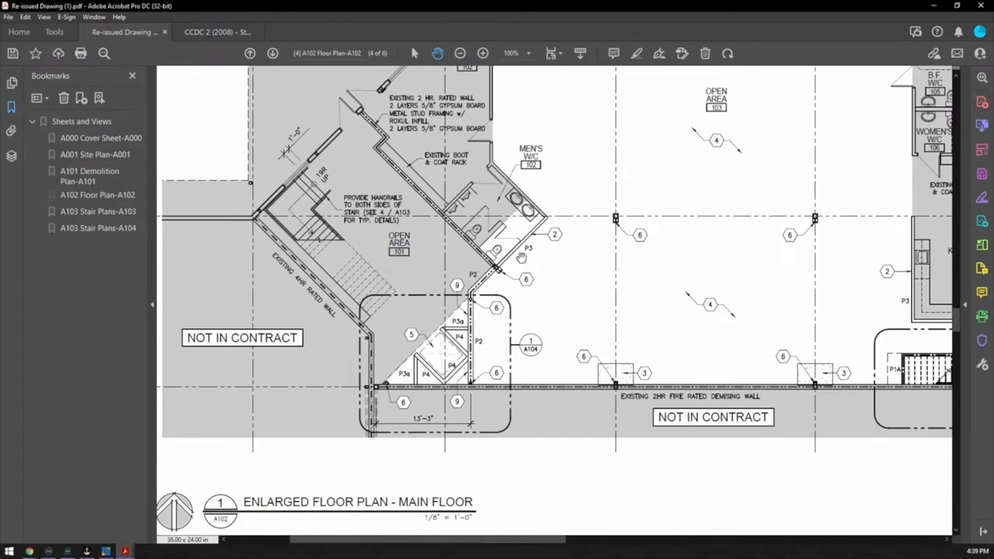
pyautogui.moveTo(522, 258)
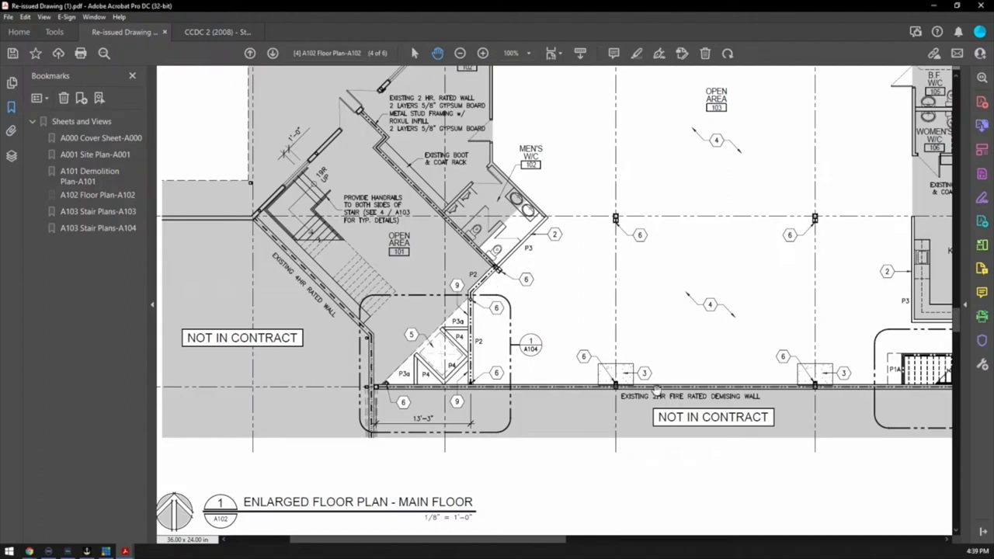
pyautogui.moveTo(783, 335)
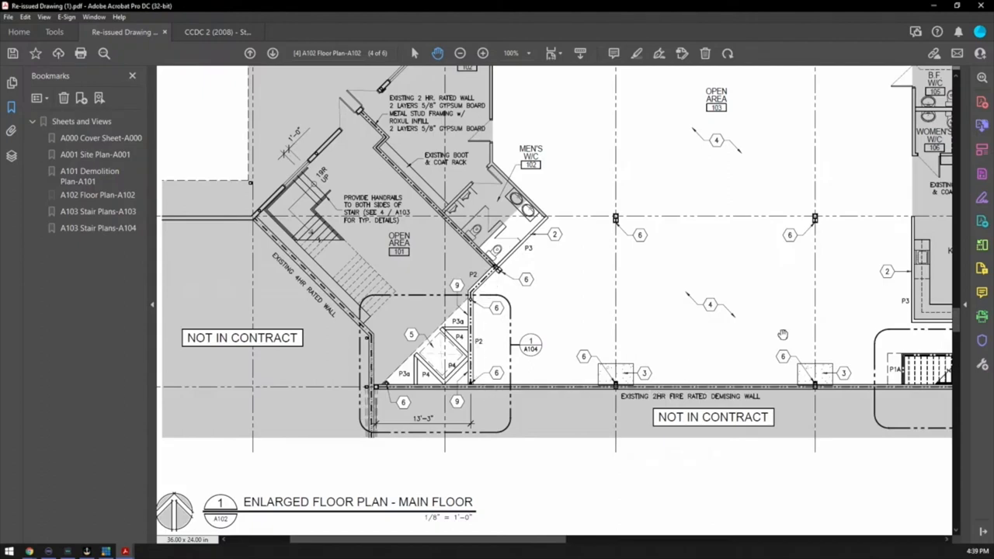
pyautogui.moveTo(786, 339)
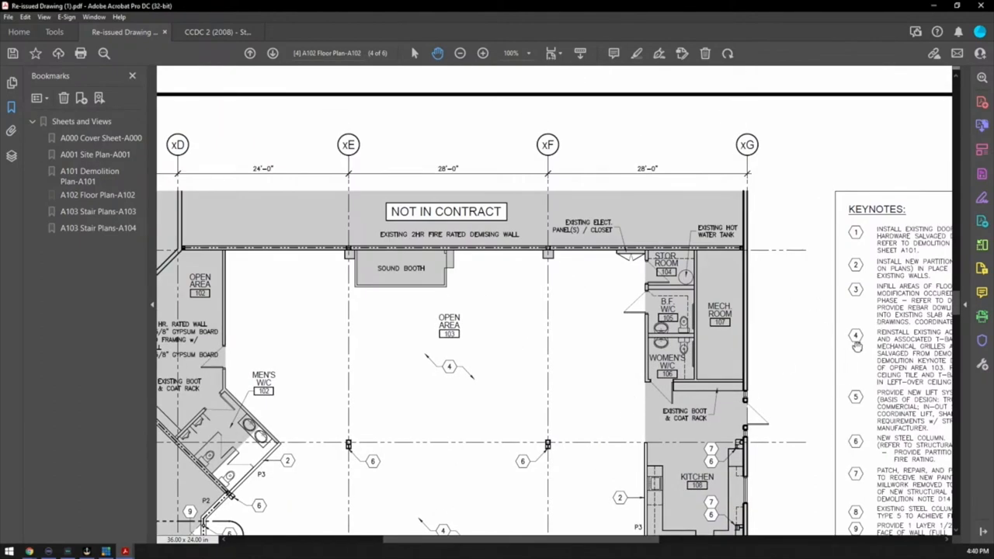
# Scroll past the keynotes and door types to the Partition, Frame and Window Types schedules
pyautogui.scroll(-3)
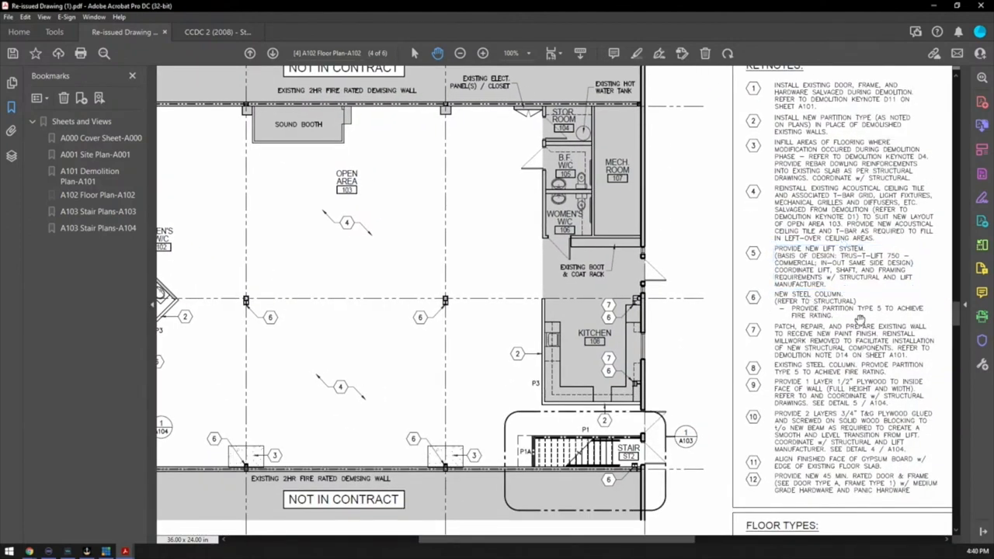
pyautogui.scroll(-3)
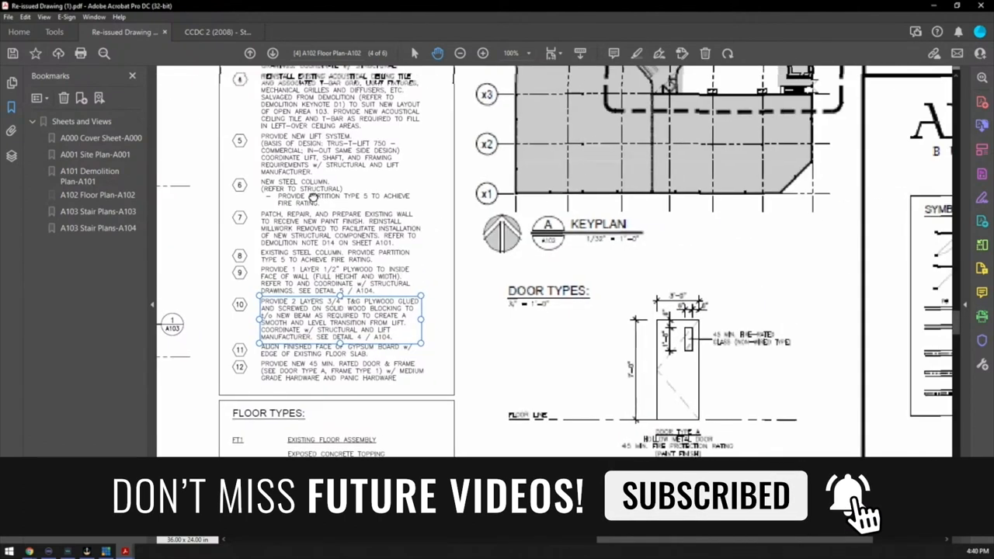
pyautogui.scroll(-3)
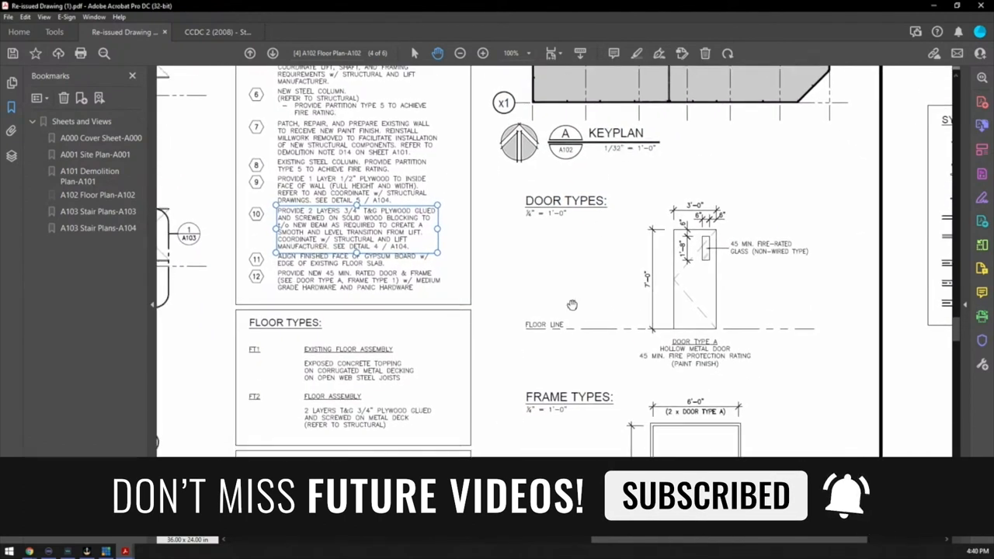
pyautogui.scroll(-3)
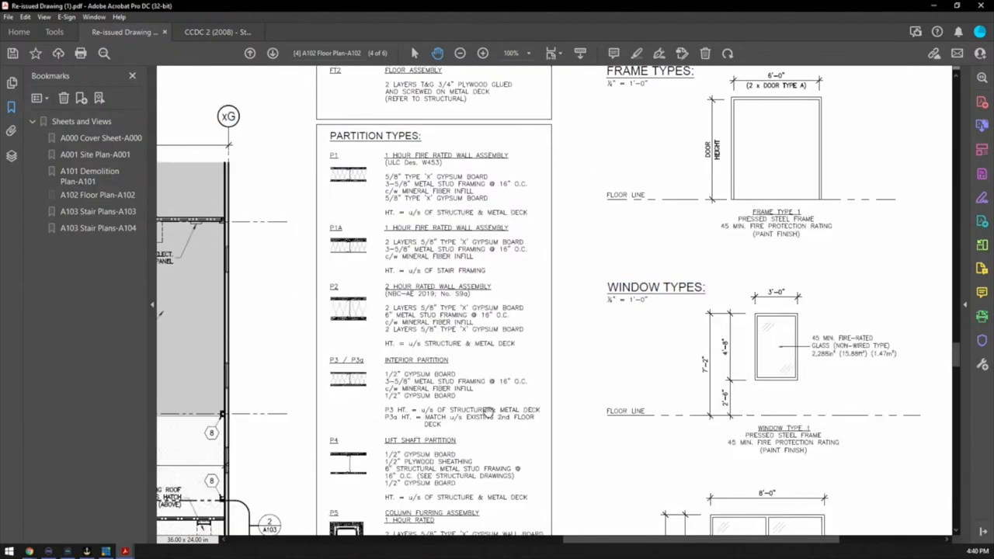
# Scroll down until partition types P1A–P5 and Window Types 1 and 2 are visible
pyautogui.scroll(-3)
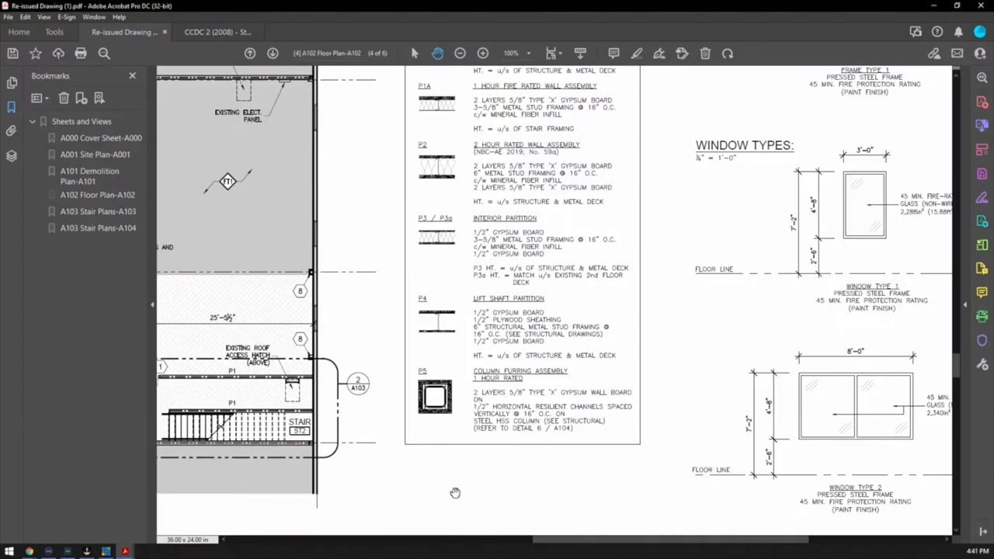
pyautogui.moveTo(538, 381)
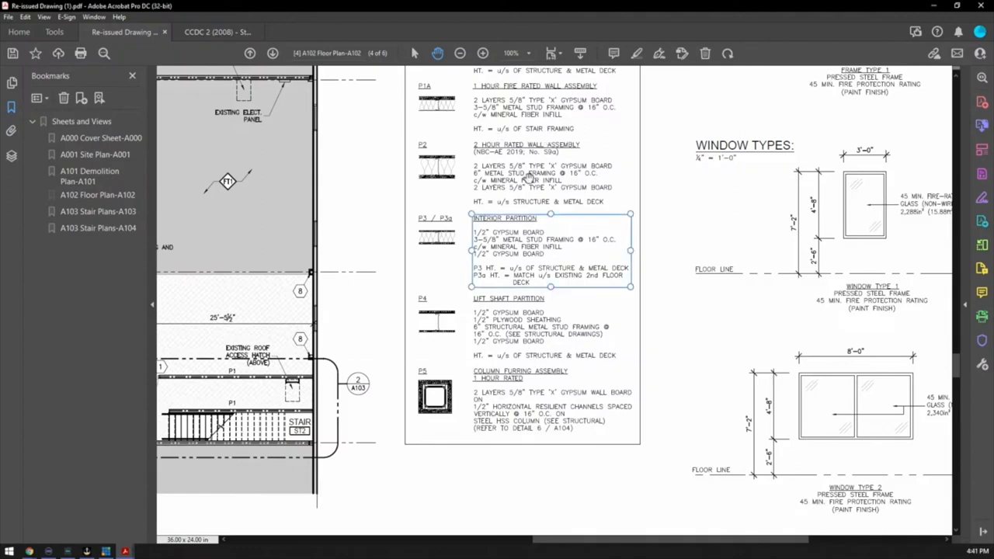
# Scroll up slightly among partition types P1A–P5 to read the P1A notes
pyautogui.scroll(3)
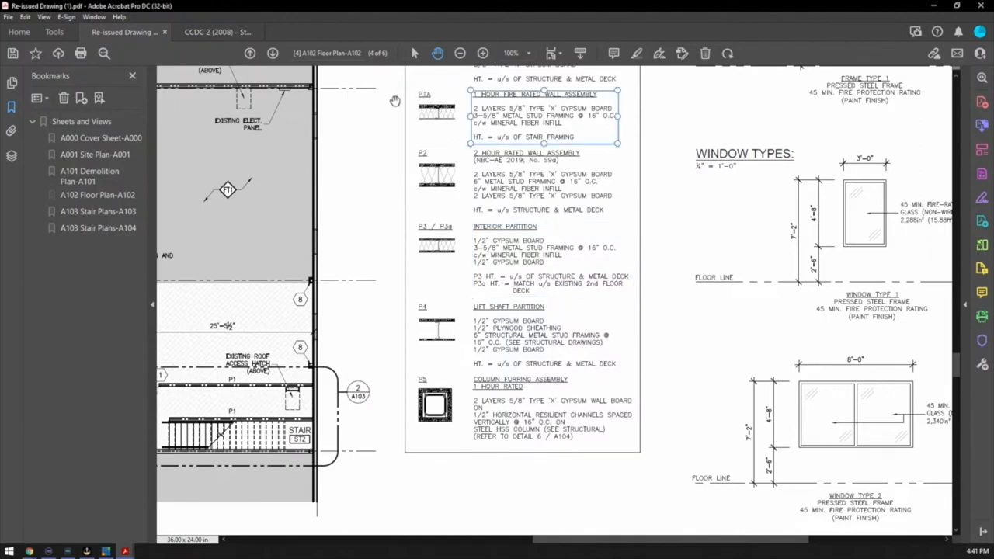
pyautogui.moveTo(427, 319)
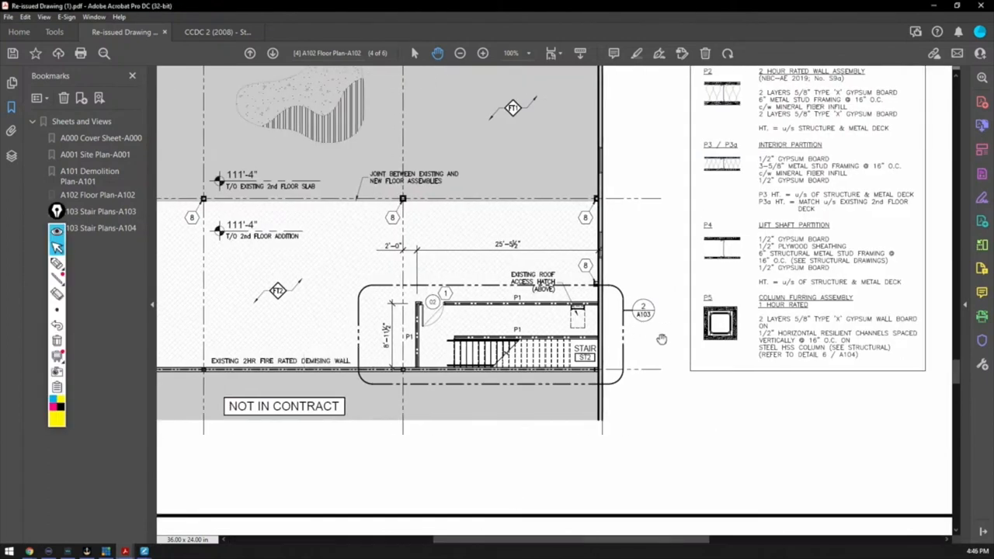
pyautogui.moveTo(666, 314)
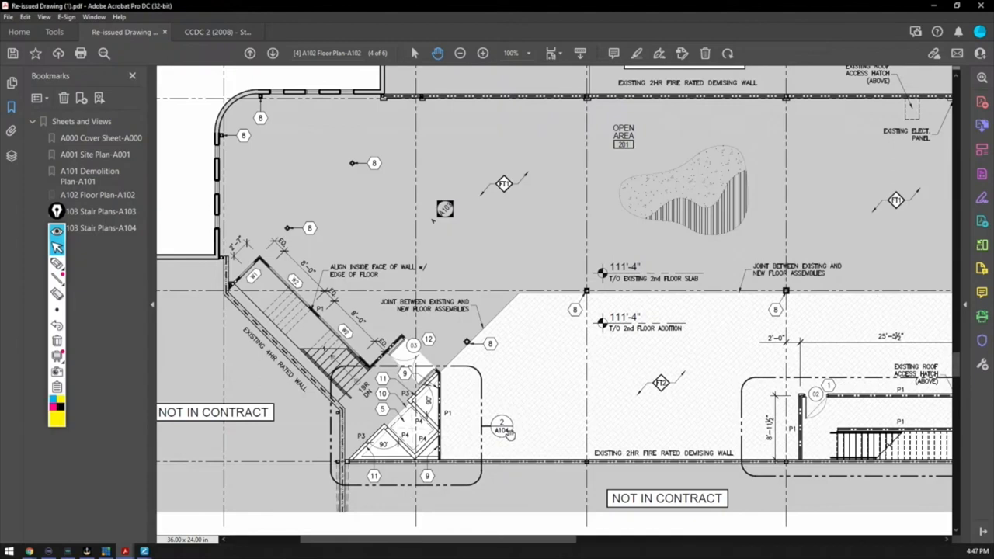
# Scroll between the second floor plan and the enlarged main floor stair and lift area
pyautogui.scroll(-3)
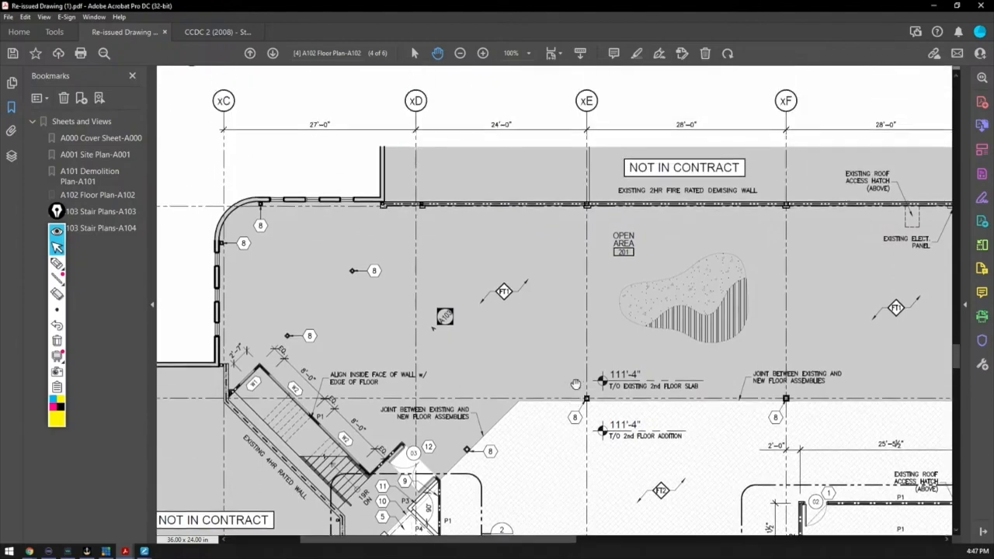
pyautogui.scroll(3)
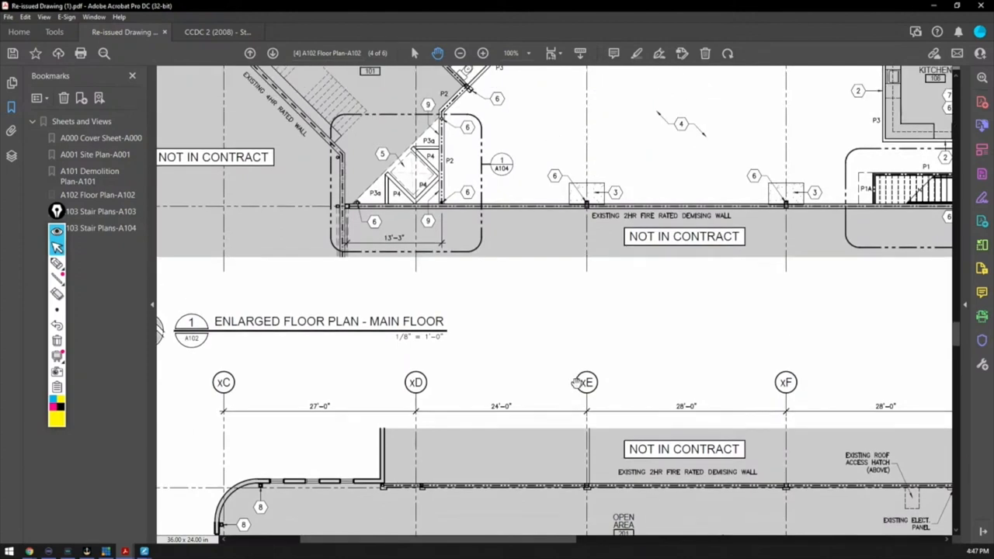
pyautogui.scroll(3)
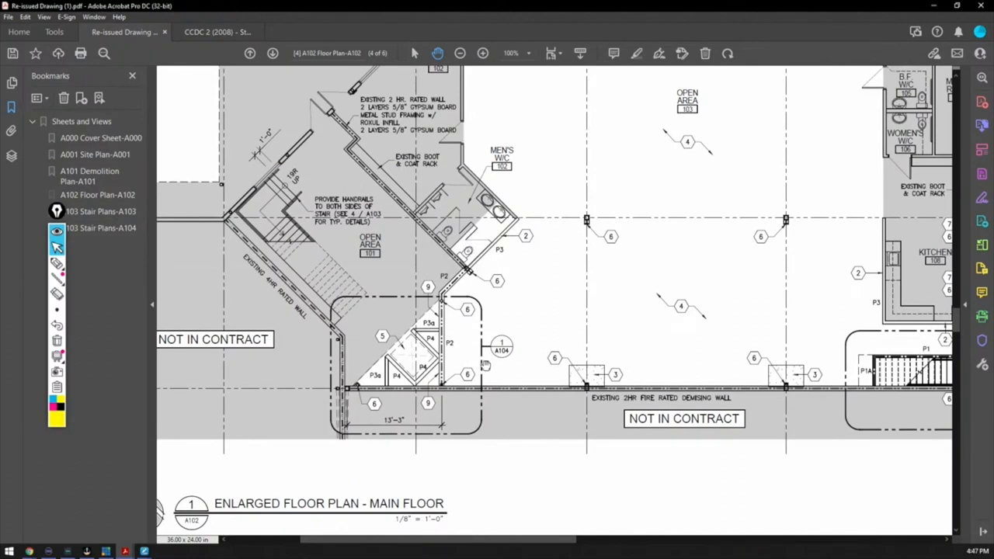
pyautogui.scroll(3)
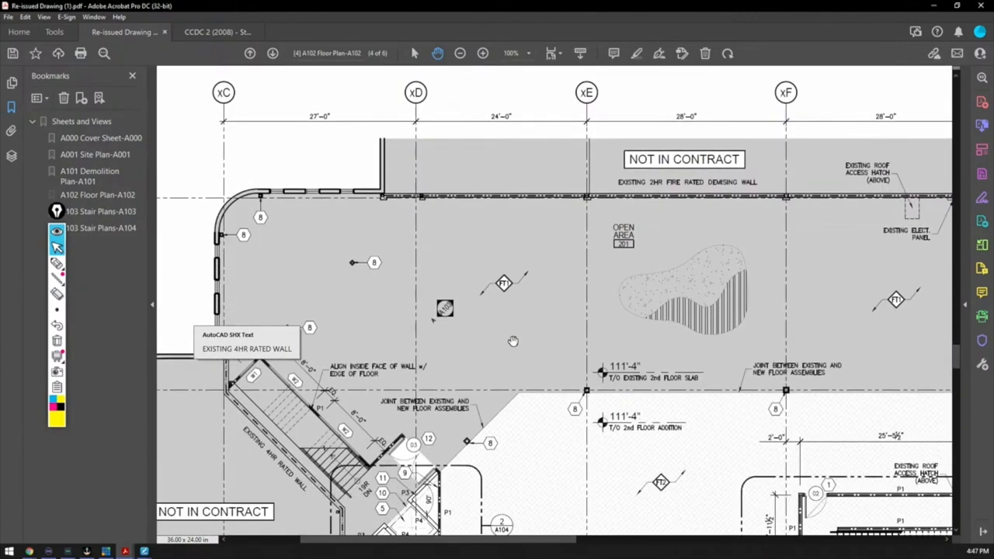
pyautogui.scroll(-3)
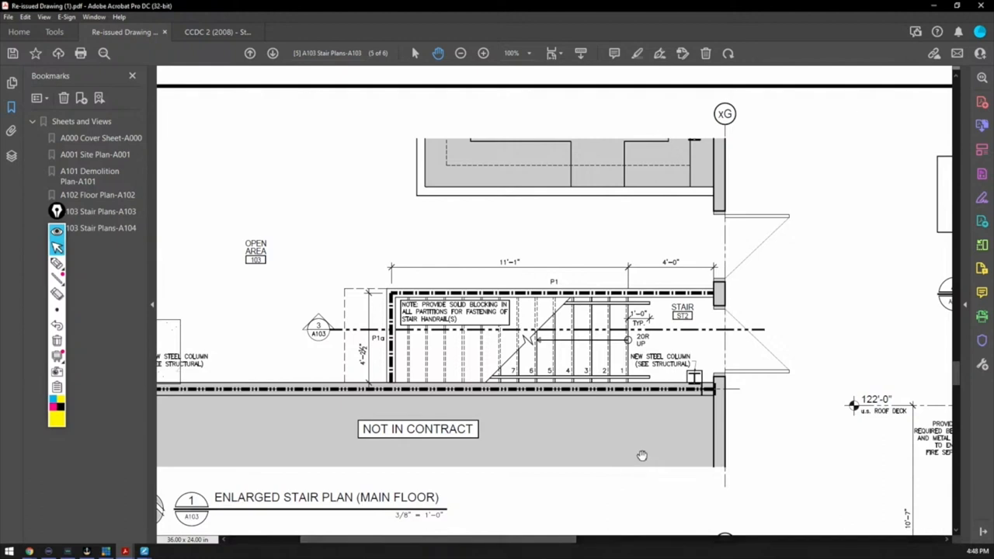
pyautogui.moveTo(627, 461)
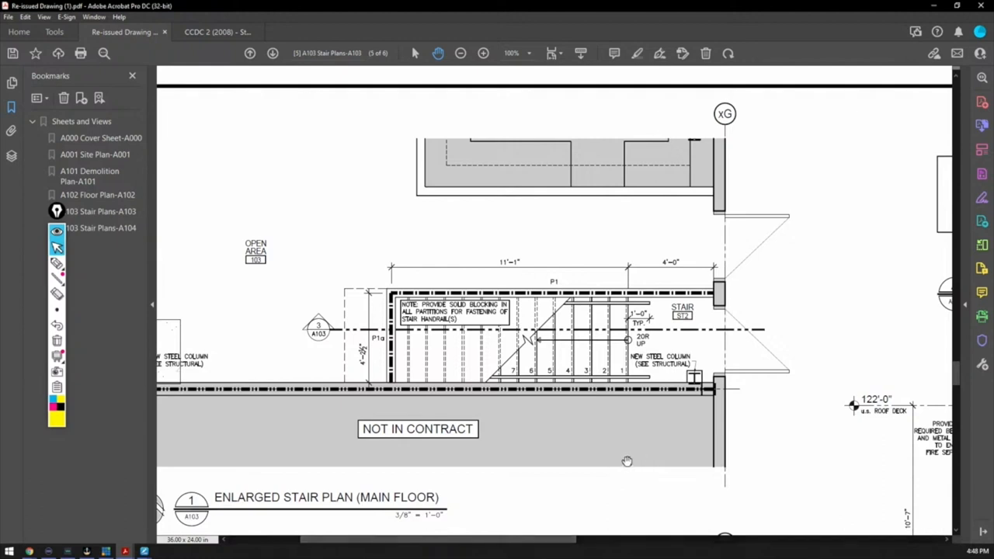
pyautogui.moveTo(628, 468)
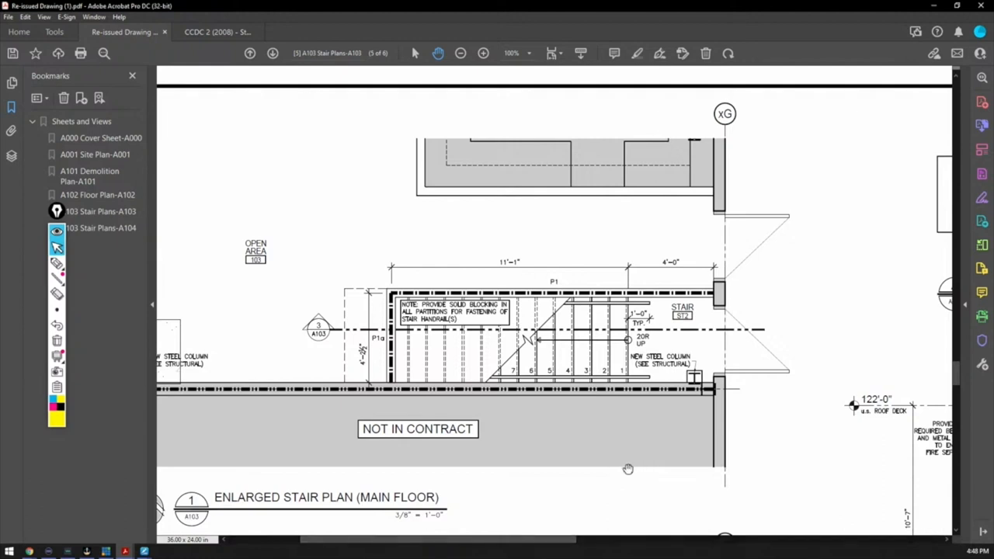
pyautogui.click(460, 52)
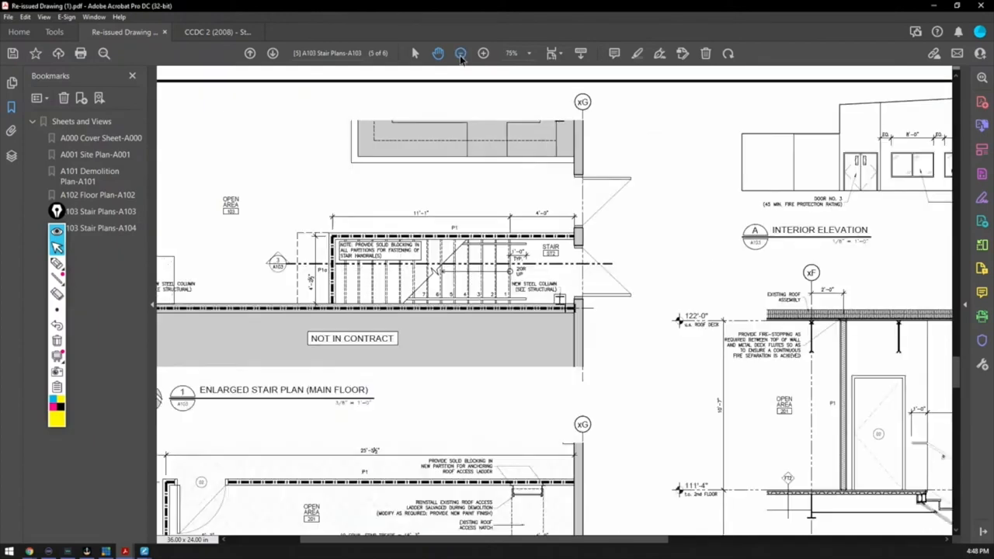
pyautogui.click(461, 53)
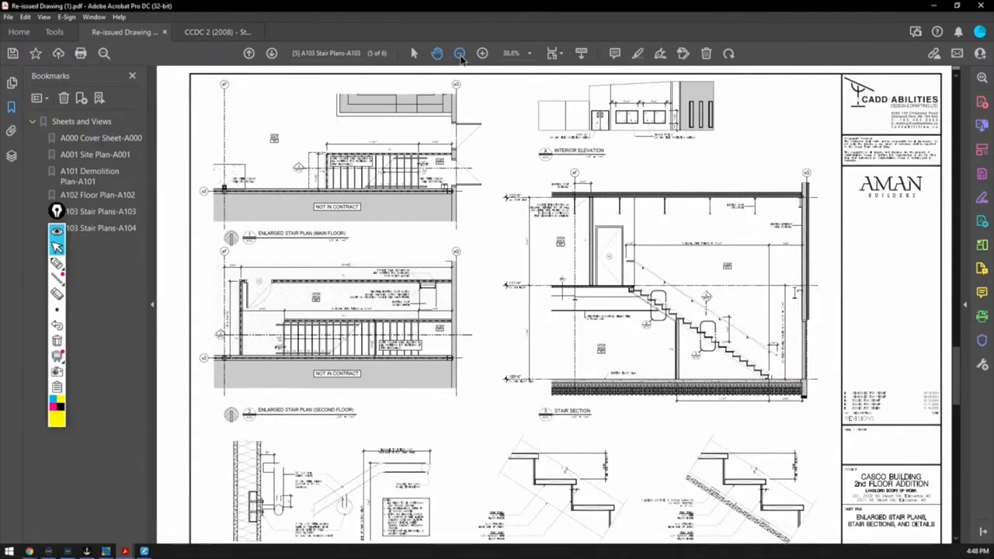
pyautogui.click(459, 53)
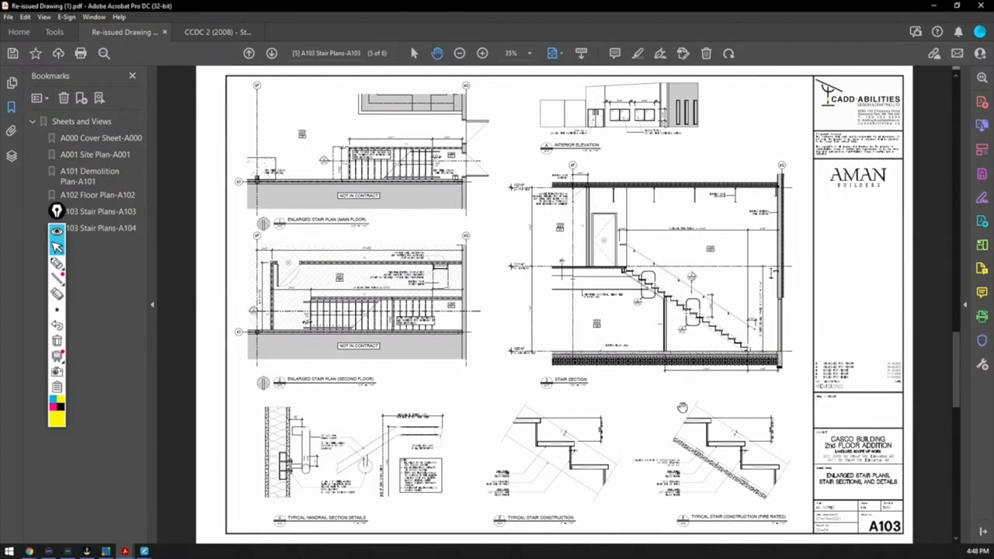
pyautogui.moveTo(506, 226)
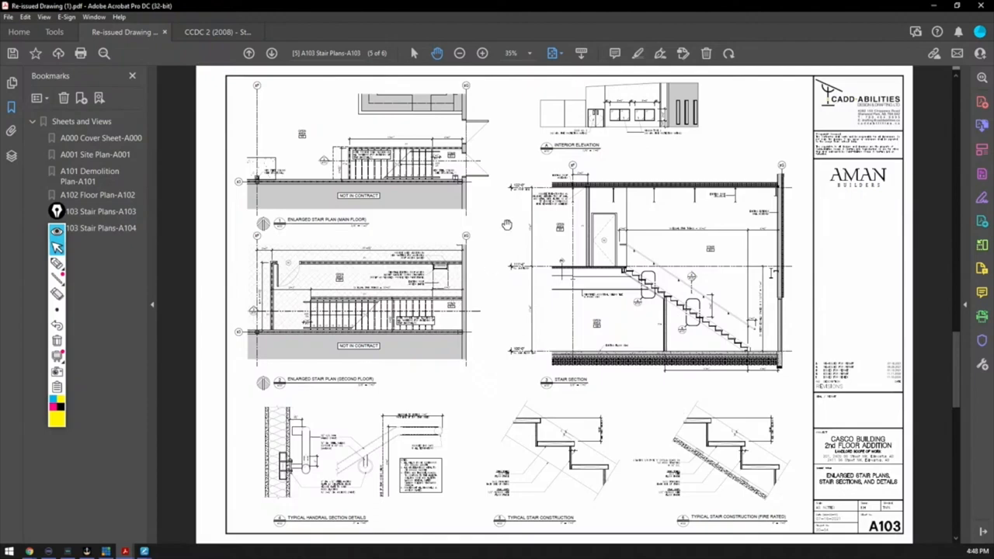
pyautogui.moveTo(517, 226)
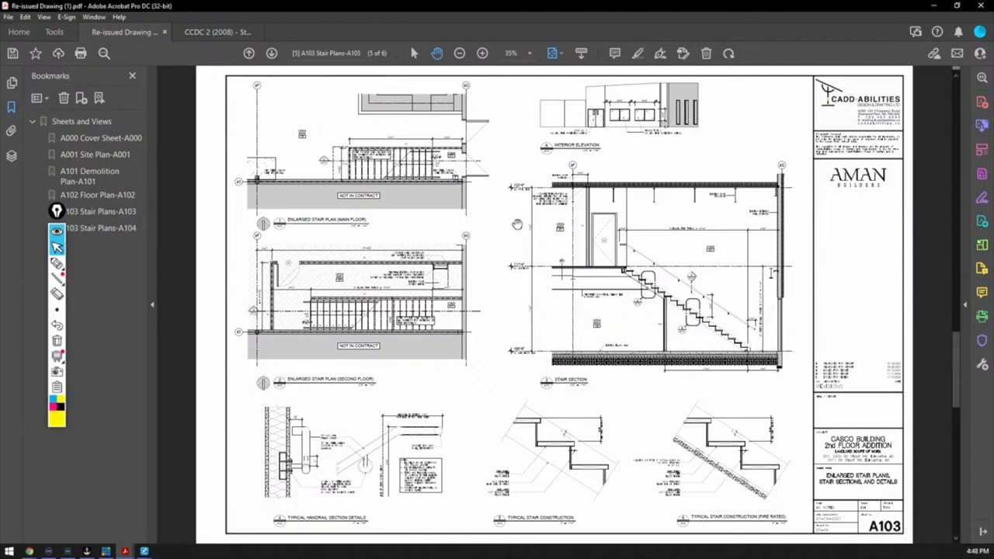
pyautogui.moveTo(273, 395)
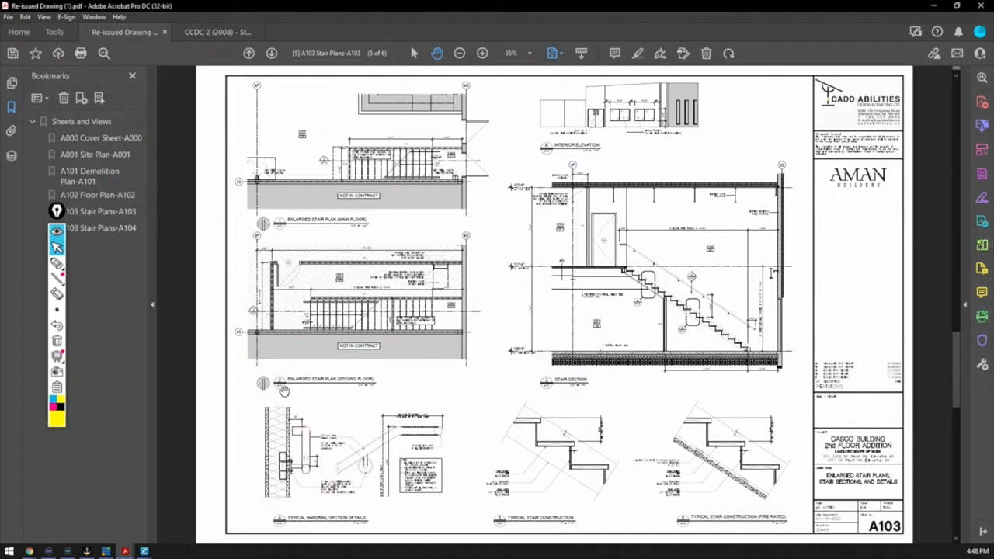
pyautogui.moveTo(343, 383)
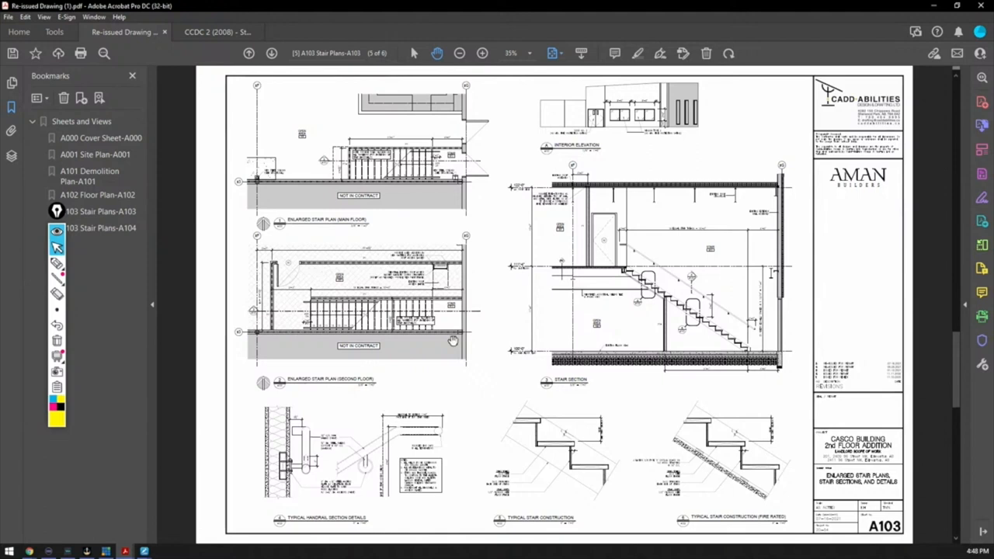
pyautogui.moveTo(665, 274)
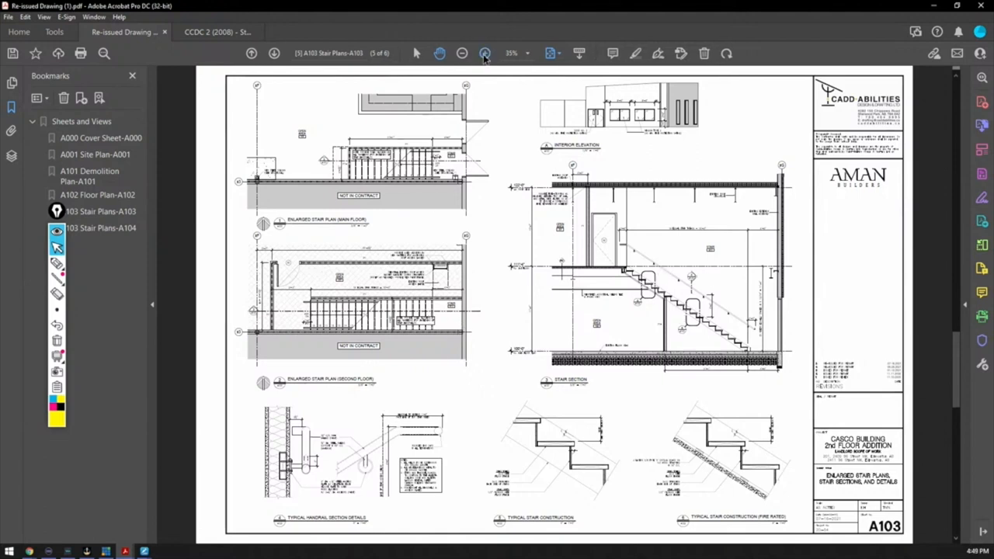
# Zoom sheet A103 to 66.7% and pan to the Enlarged Stair Plan and Interior Elevation A
pyautogui.click(484, 53)
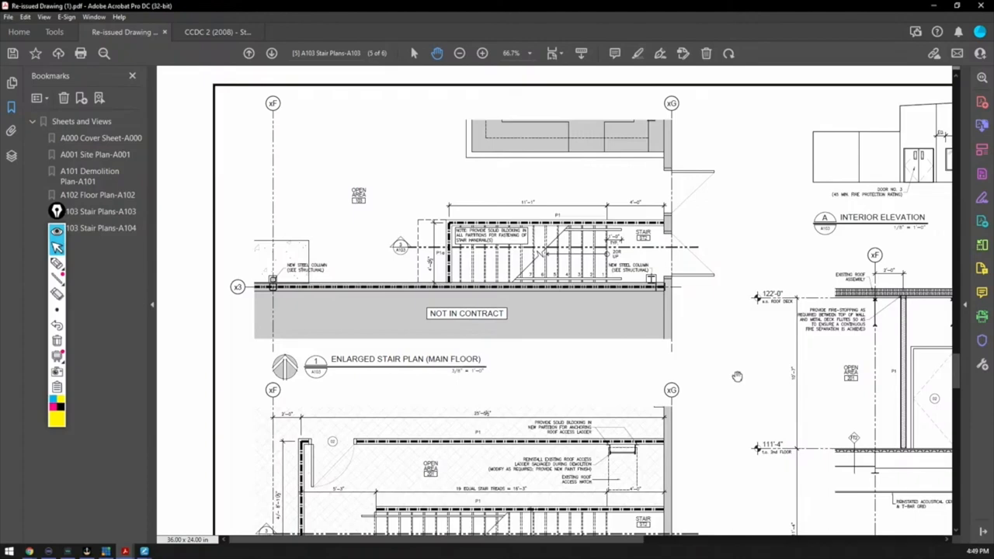
pyautogui.hscroll(3)
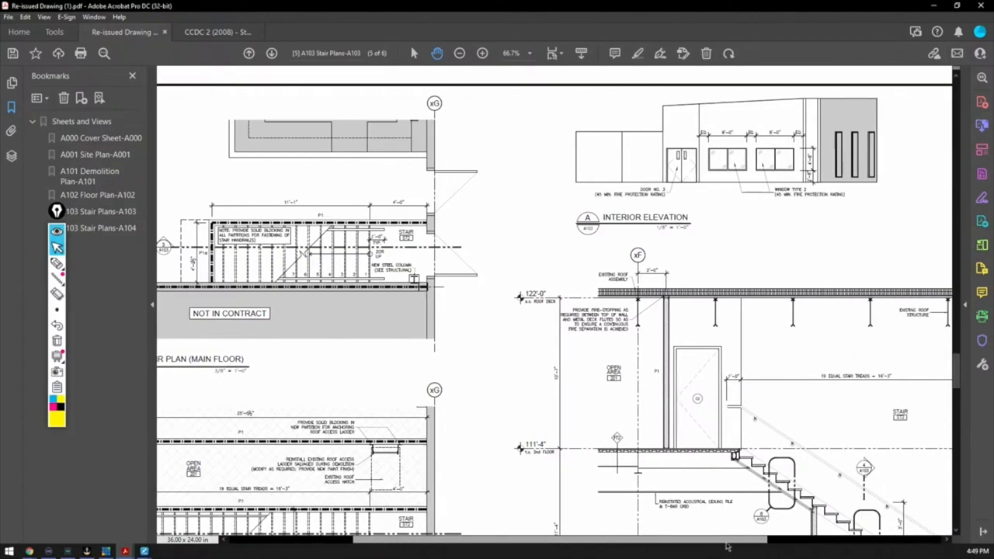
pyautogui.scroll(-3)
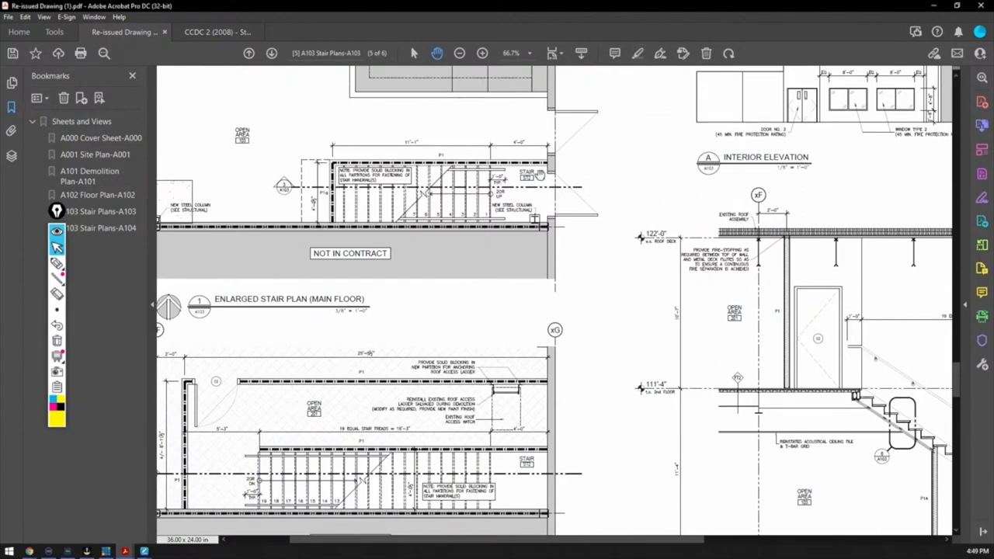
pyautogui.moveTo(472, 196)
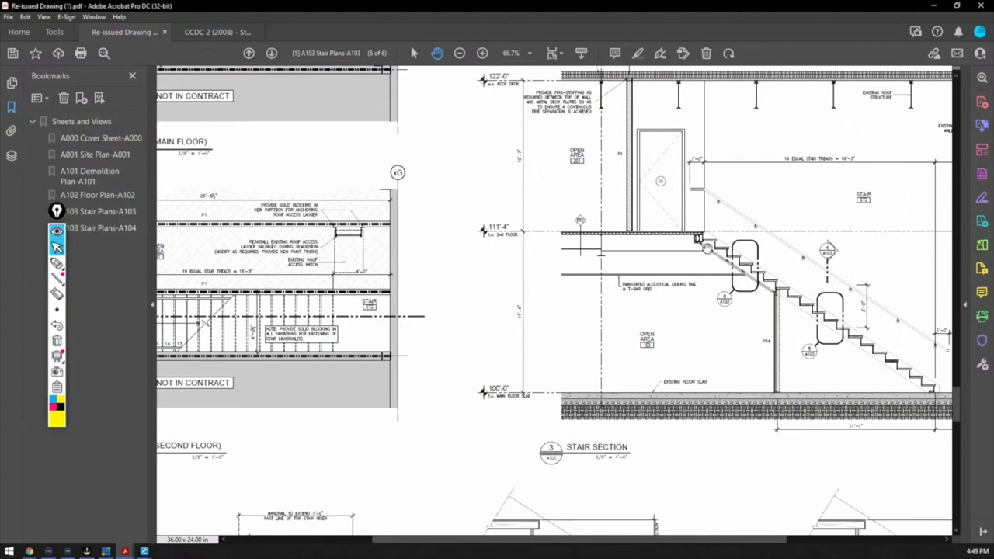
pyautogui.moveTo(793, 267)
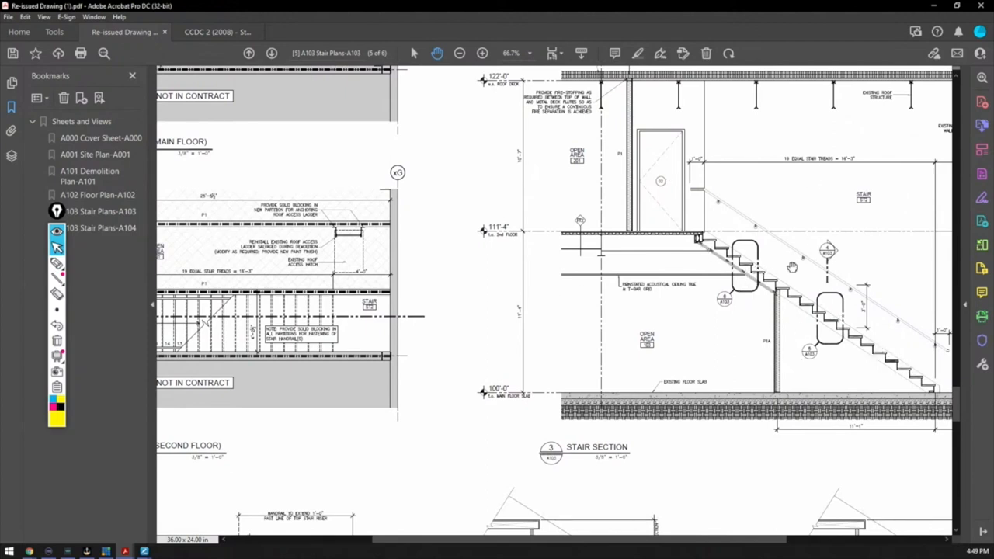
pyautogui.moveTo(614, 301)
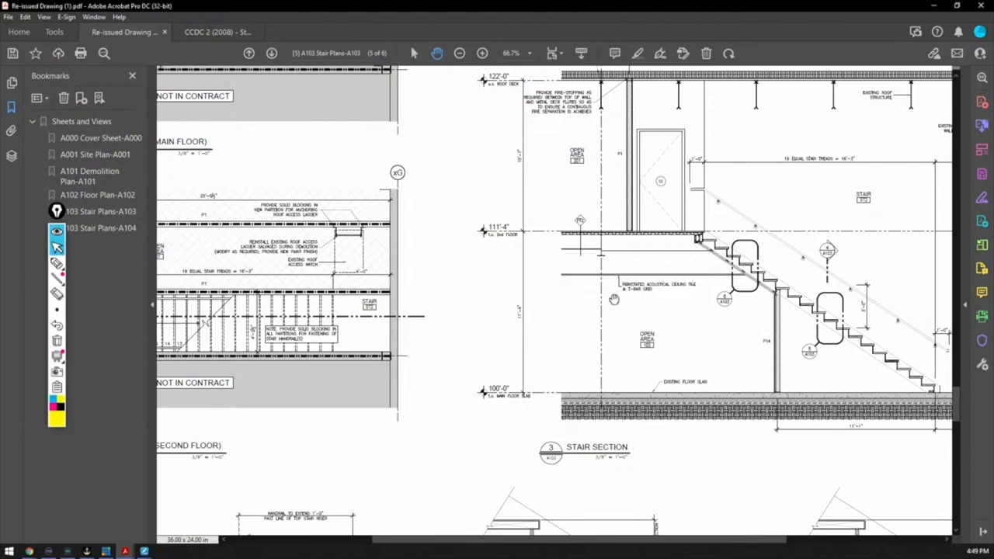
pyautogui.moveTo(787, 363)
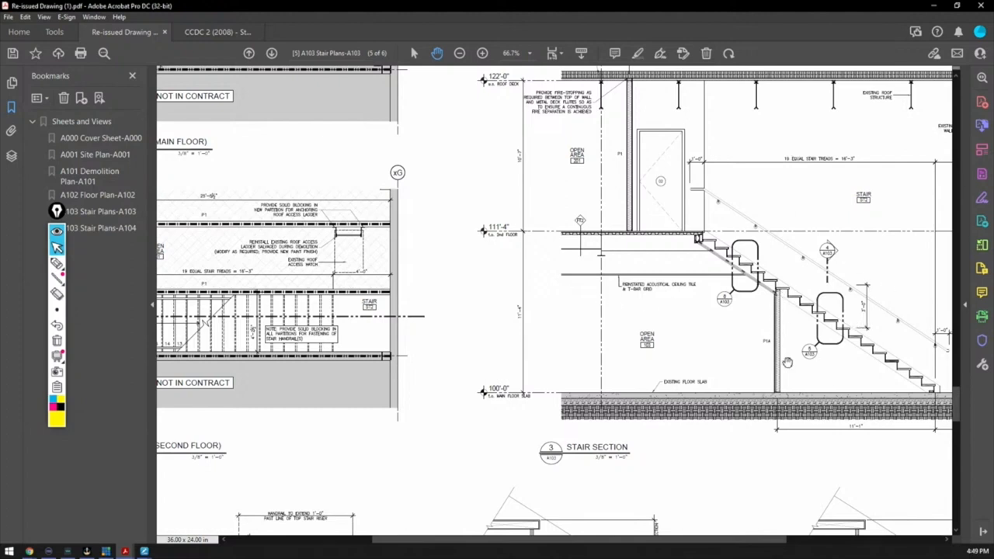
pyautogui.moveTo(774, 209)
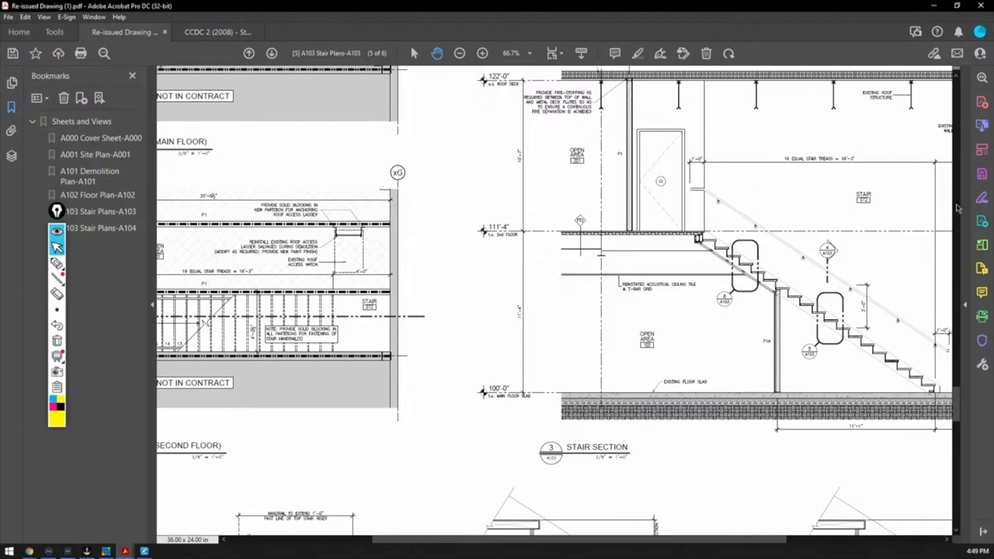
pyautogui.moveTo(771, 298)
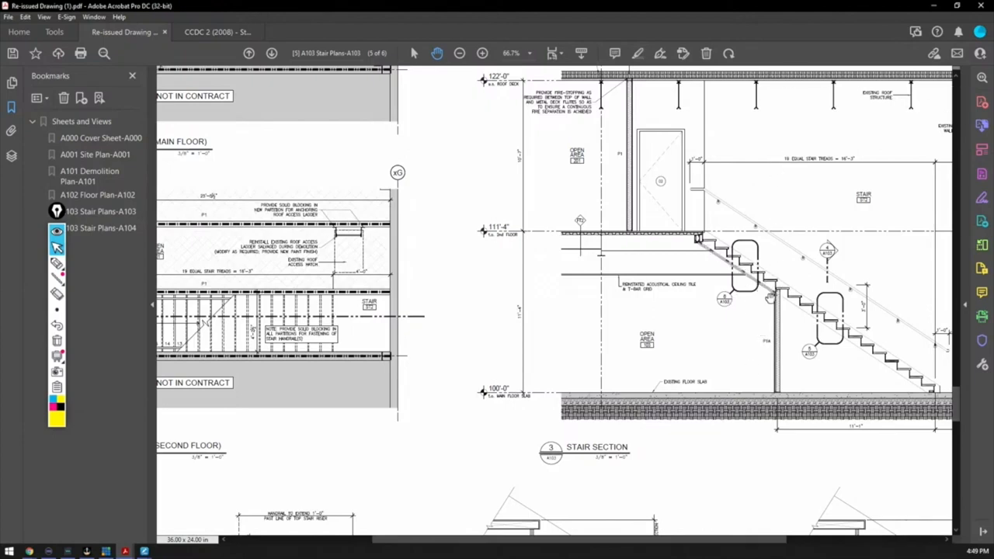
pyautogui.moveTo(728, 307)
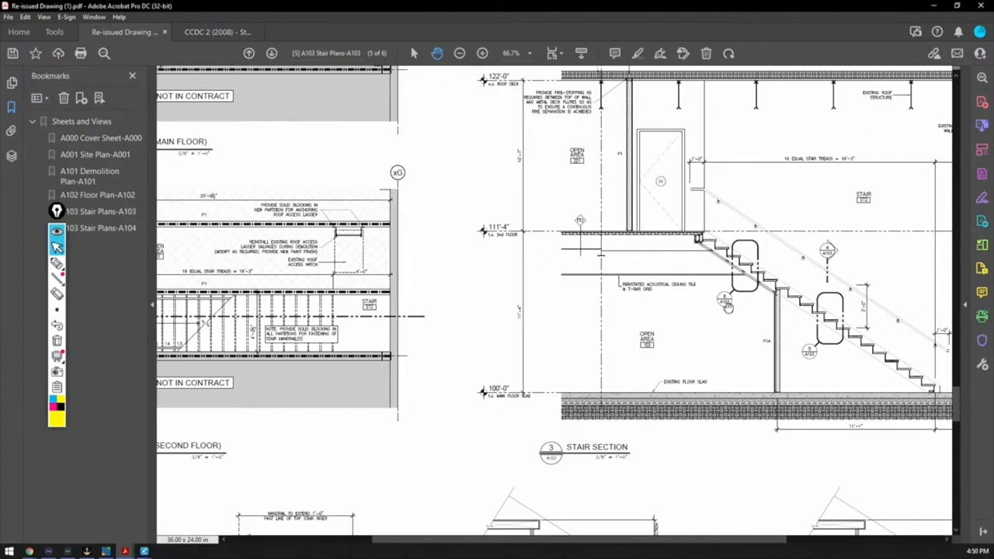
pyautogui.moveTo(729, 305)
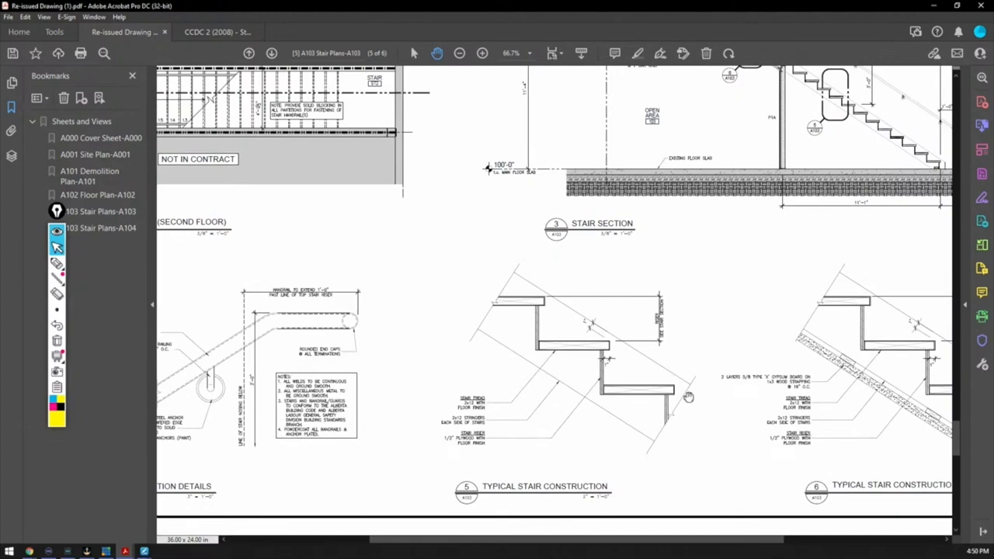
# Pan sheet A103 to stair construction details 5 and 6, including the fire-rated version
pyautogui.hscroll(3)
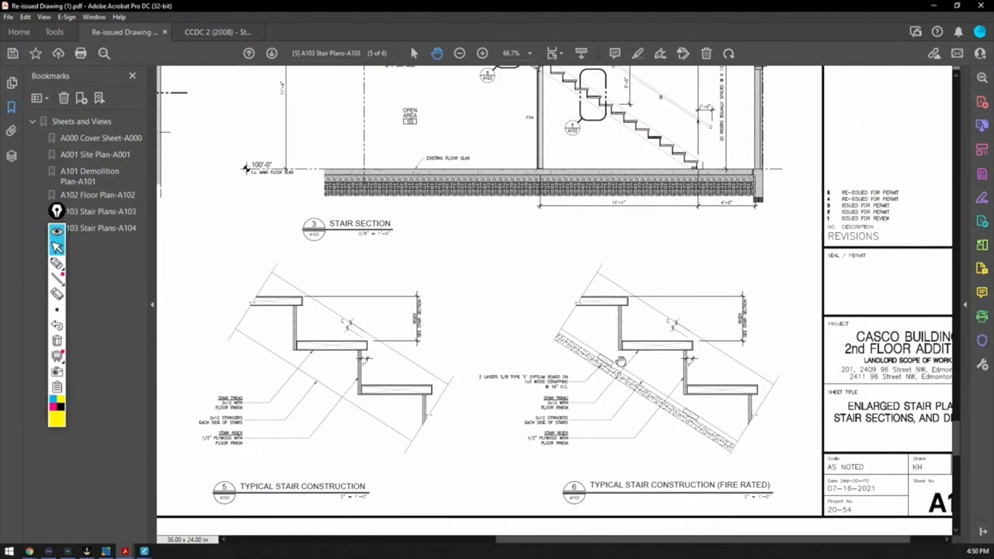
pyautogui.moveTo(630, 397)
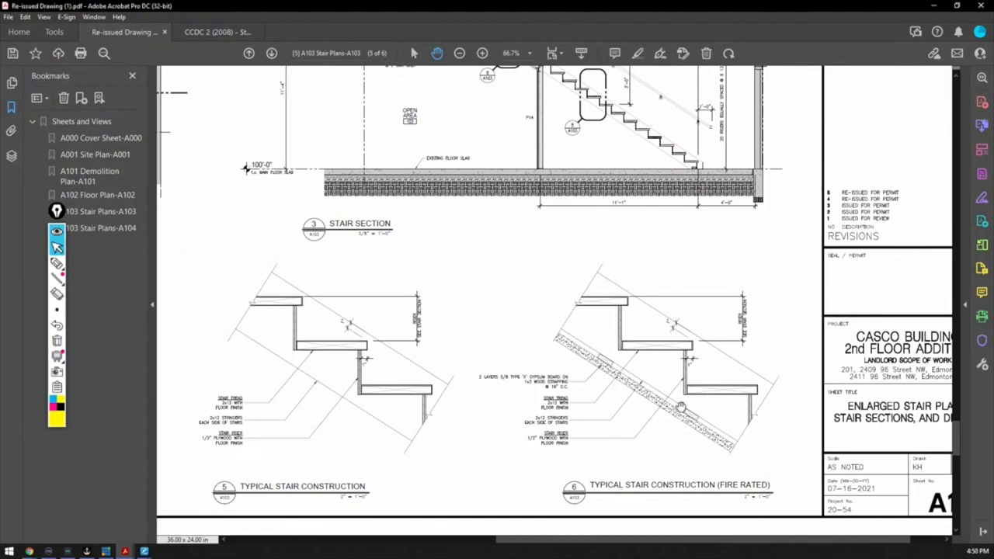
pyautogui.moveTo(583, 347)
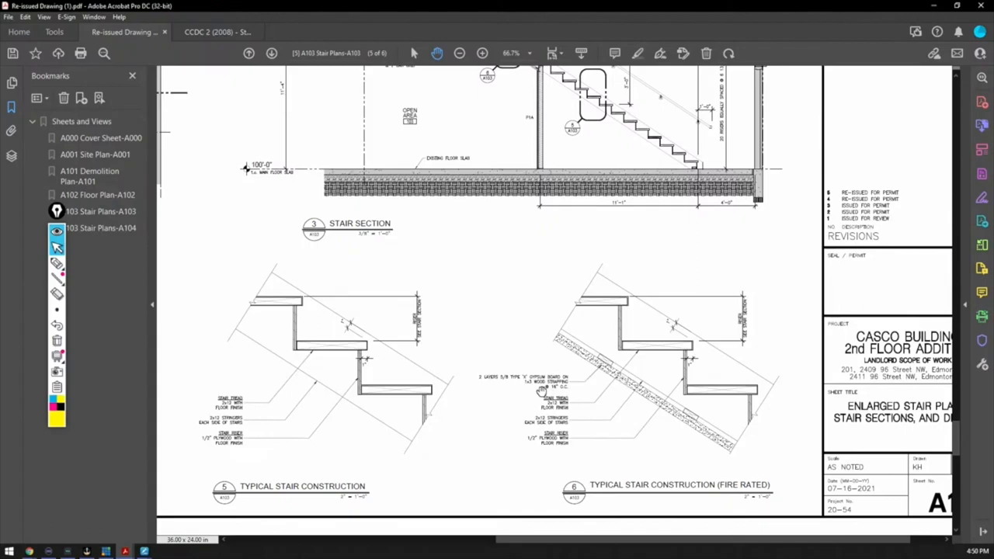
pyautogui.moveTo(543, 391)
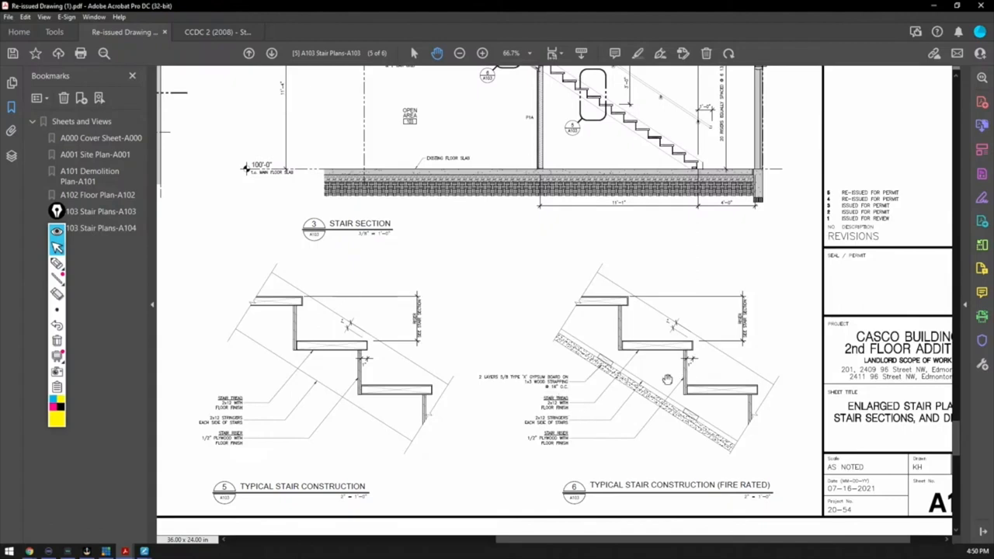
pyautogui.moveTo(573, 440)
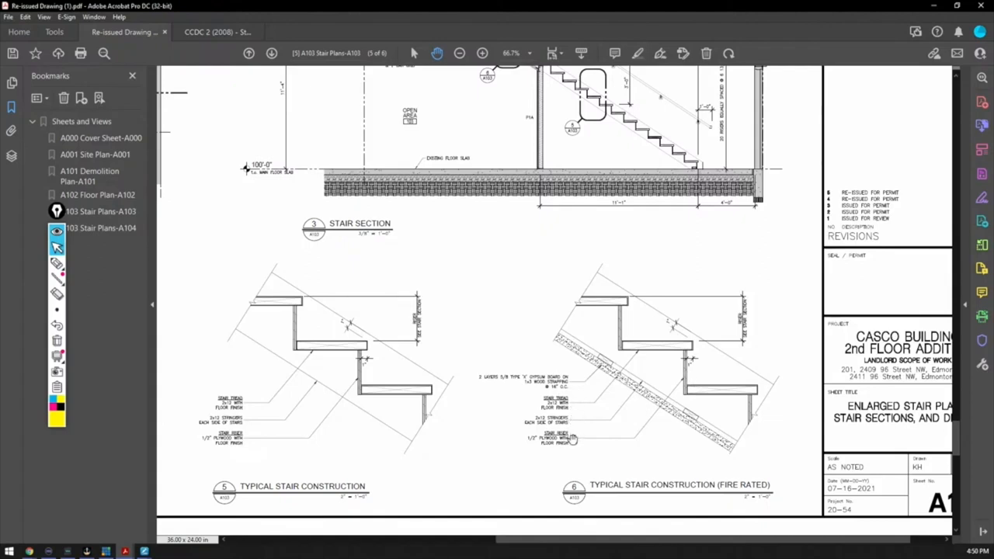
pyautogui.moveTo(557, 464)
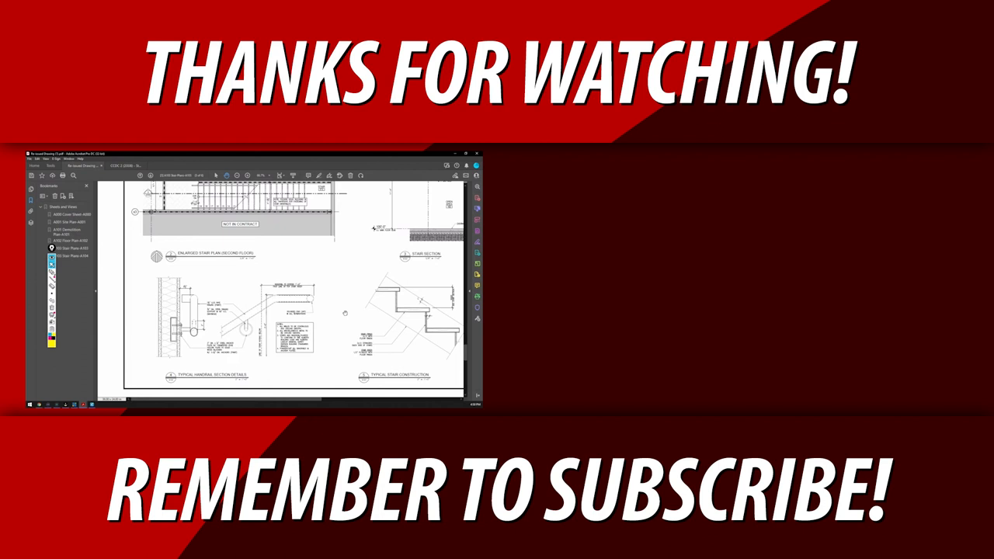
pyautogui.scroll(3)
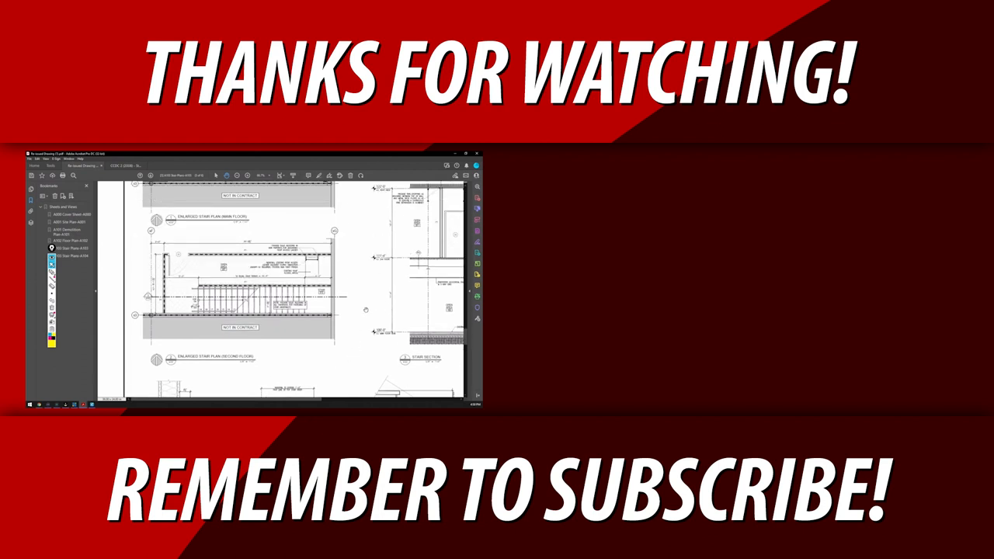